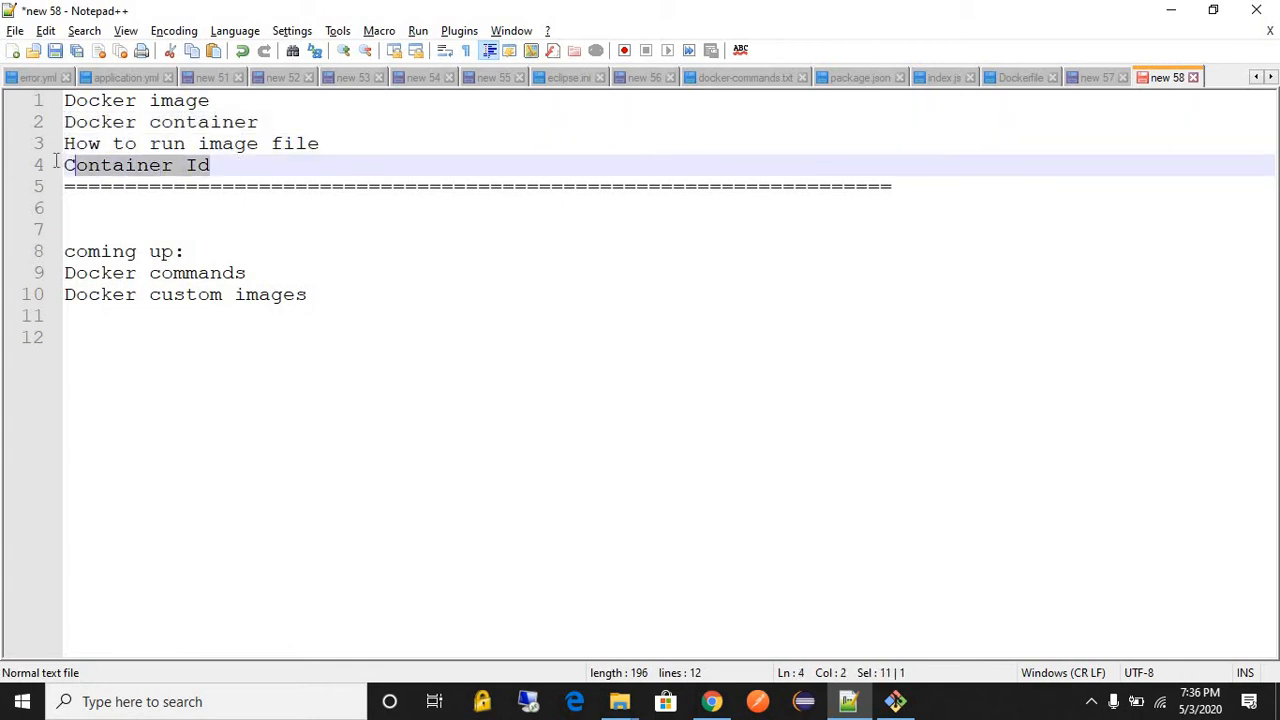
# Step: Move between the Docker notes and bring up the Docker Hub image listing
pyautogui.click(320, 144)
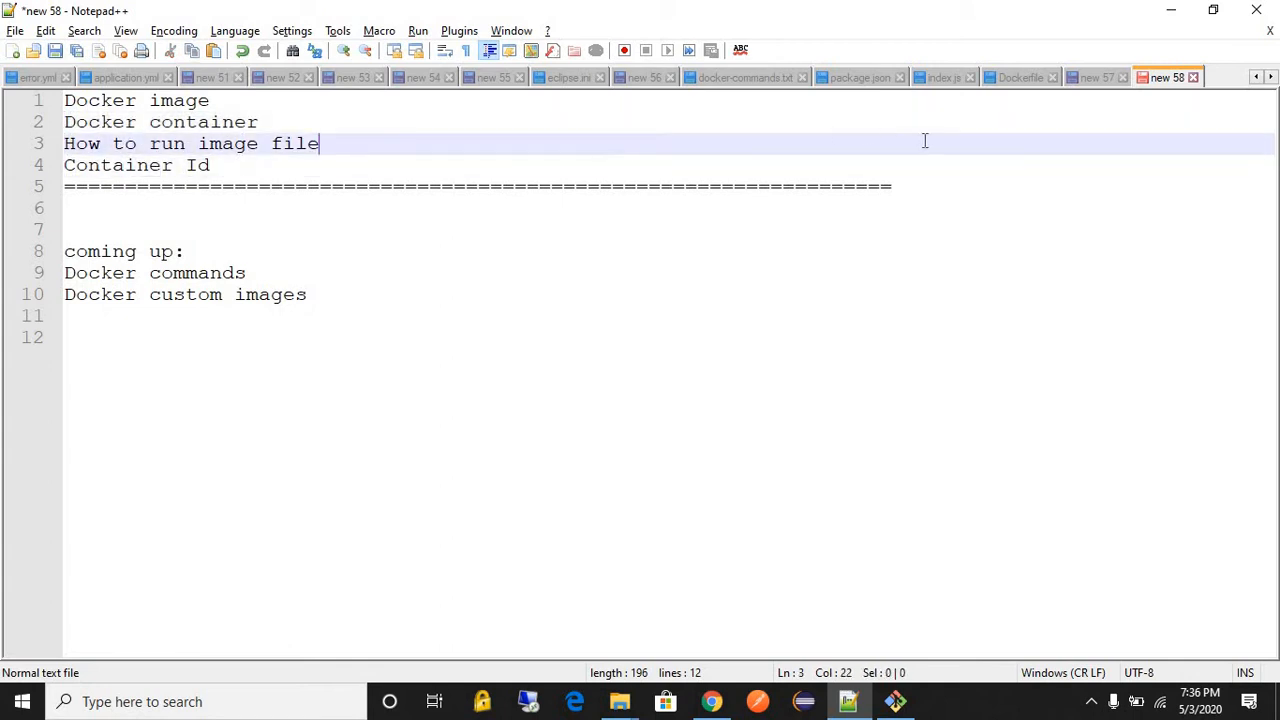
pyautogui.moveTo(1060, 140)
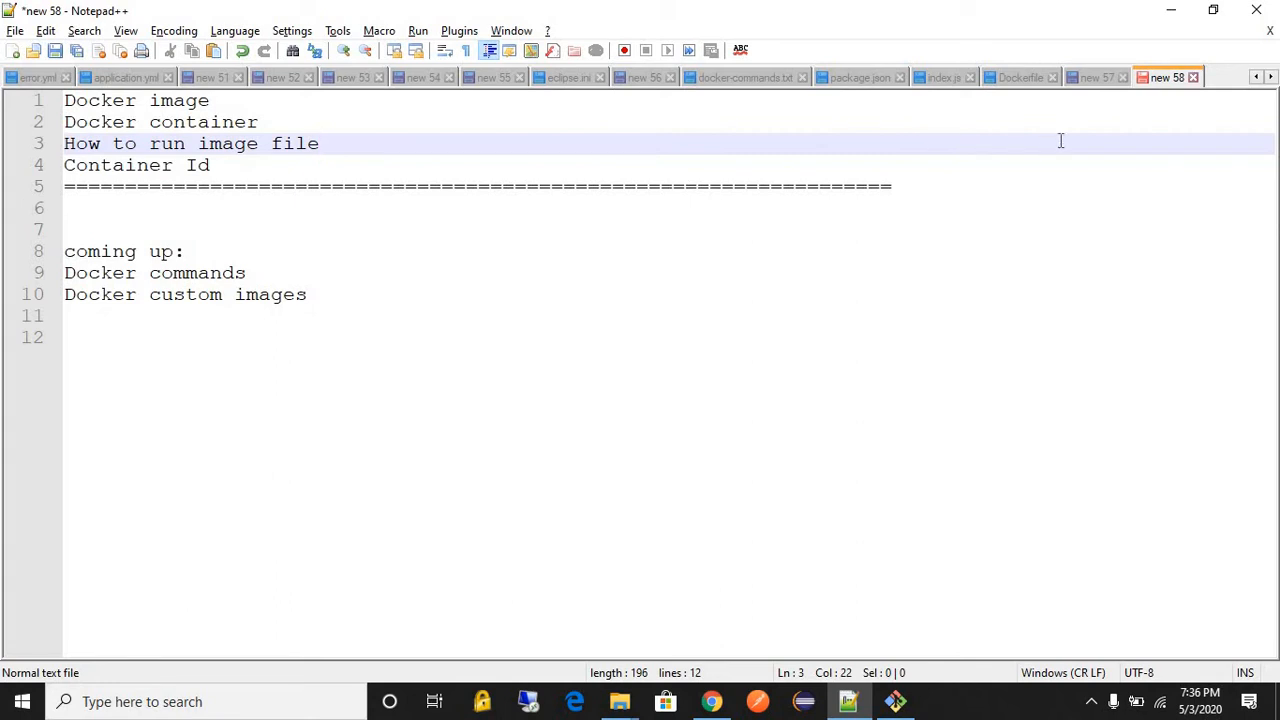
pyautogui.click(1096, 76)
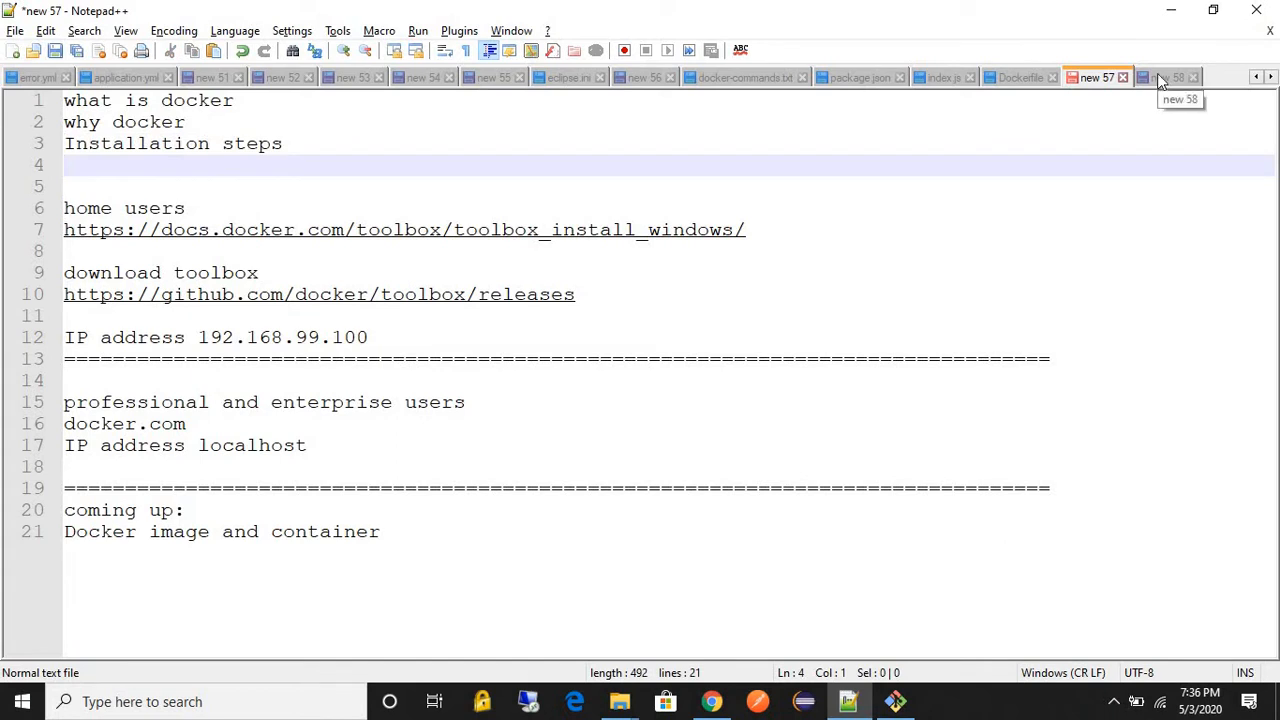
pyautogui.moveTo(1090, 140)
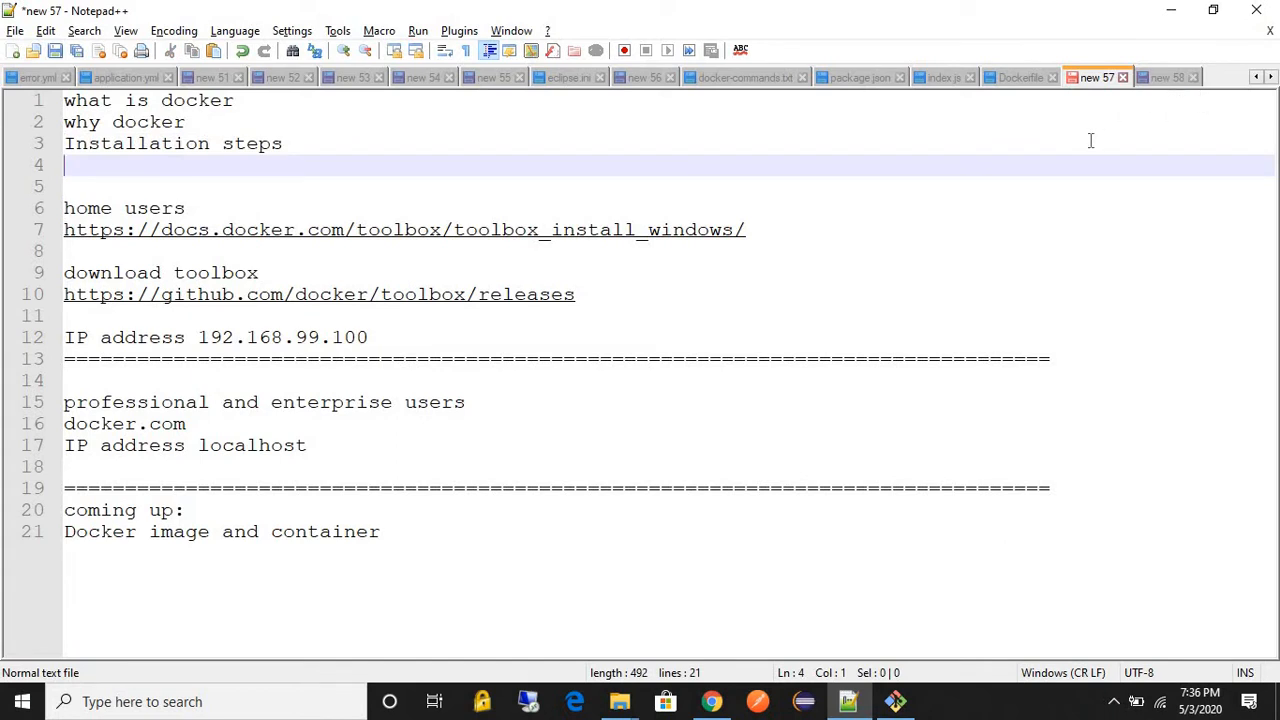
pyautogui.moveTo(366, 192)
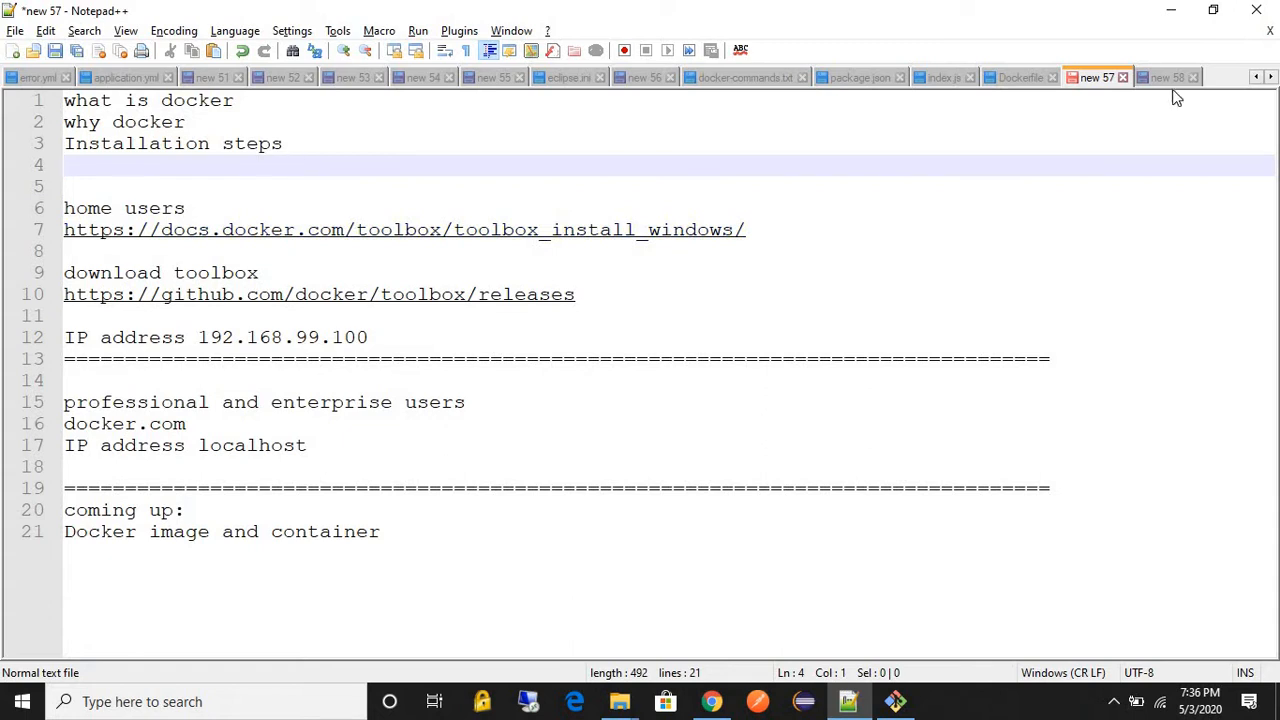
pyautogui.click(1164, 76)
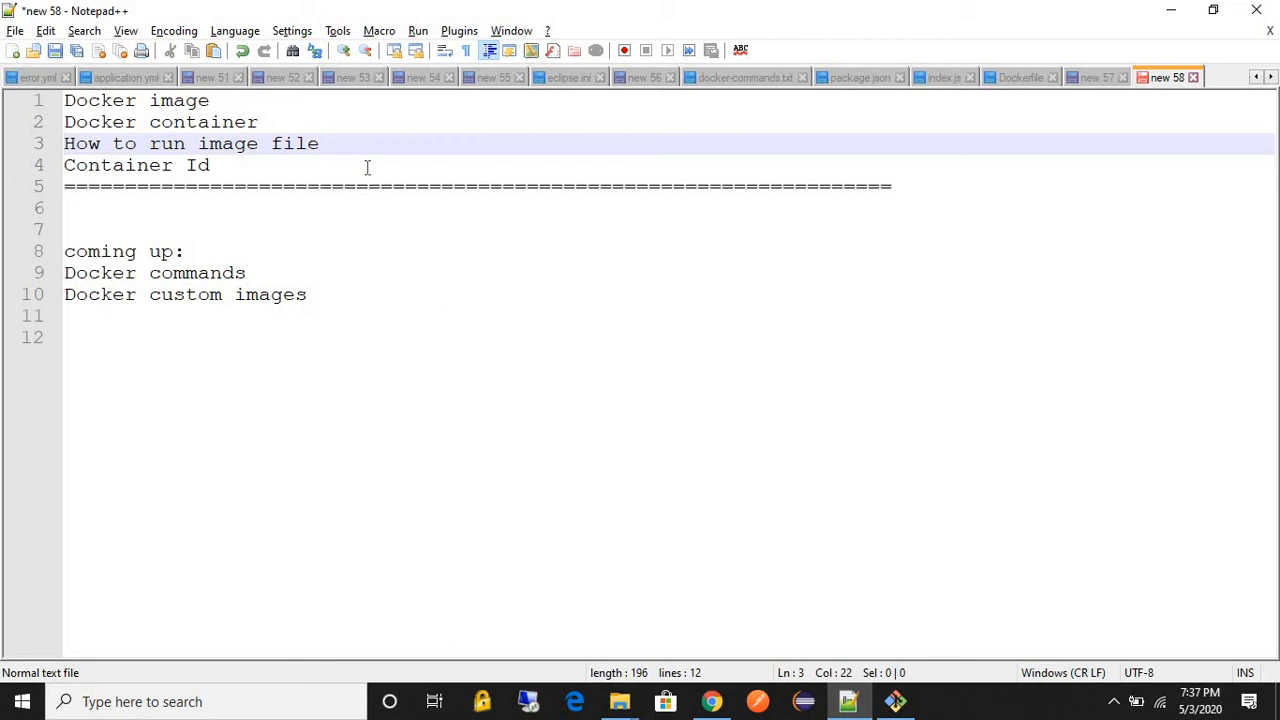
pyautogui.click(320, 144)
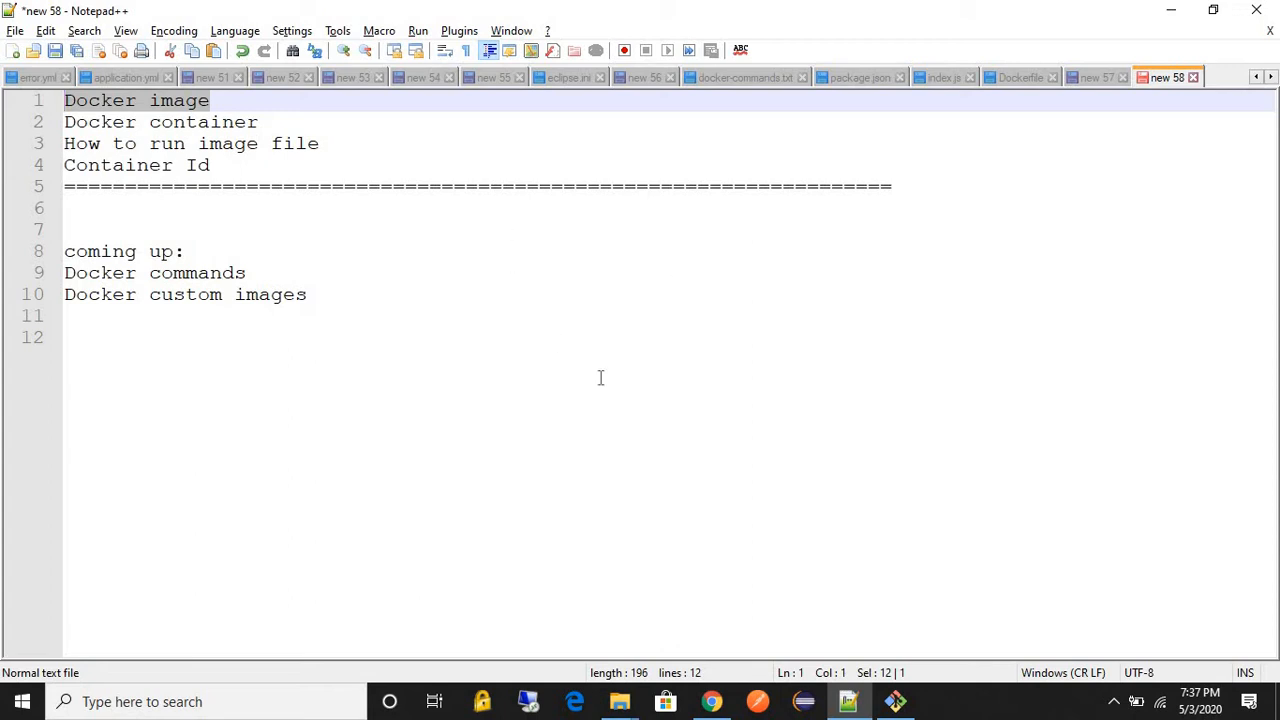
pyautogui.click(712, 700)
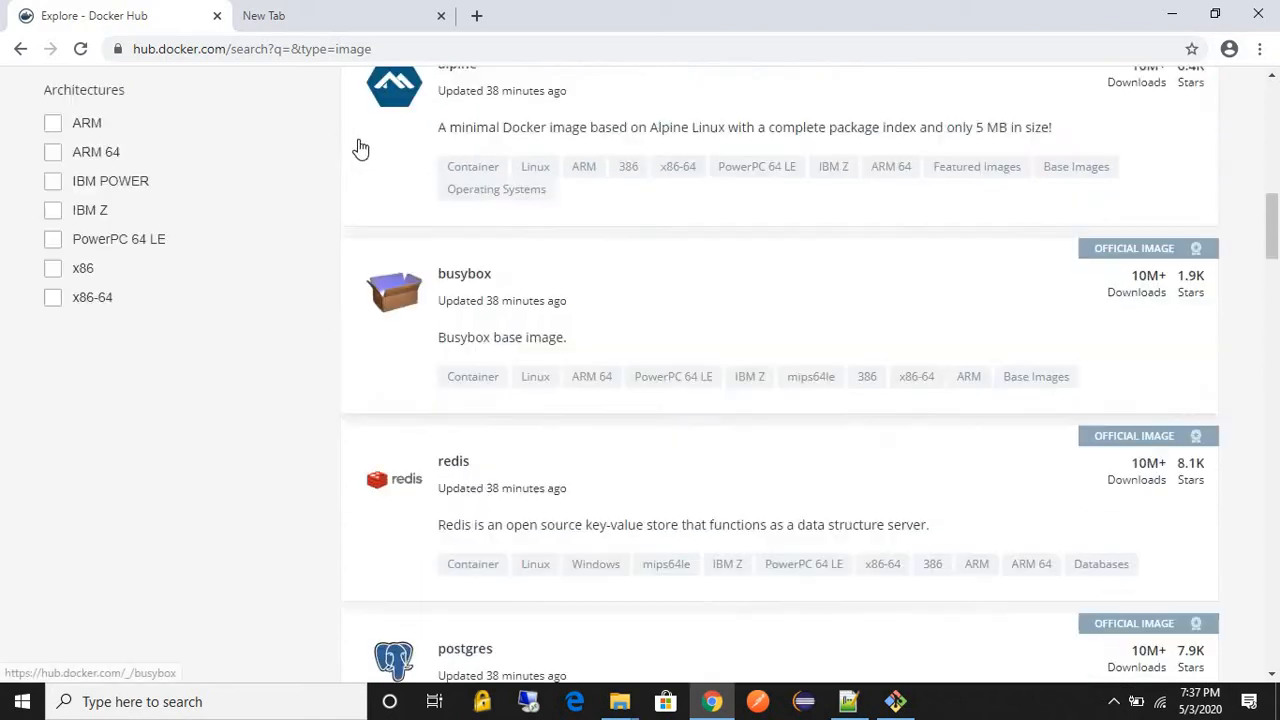
# Step: Scroll the official images down past docker and golang to hello-world
pyautogui.scroll(3)
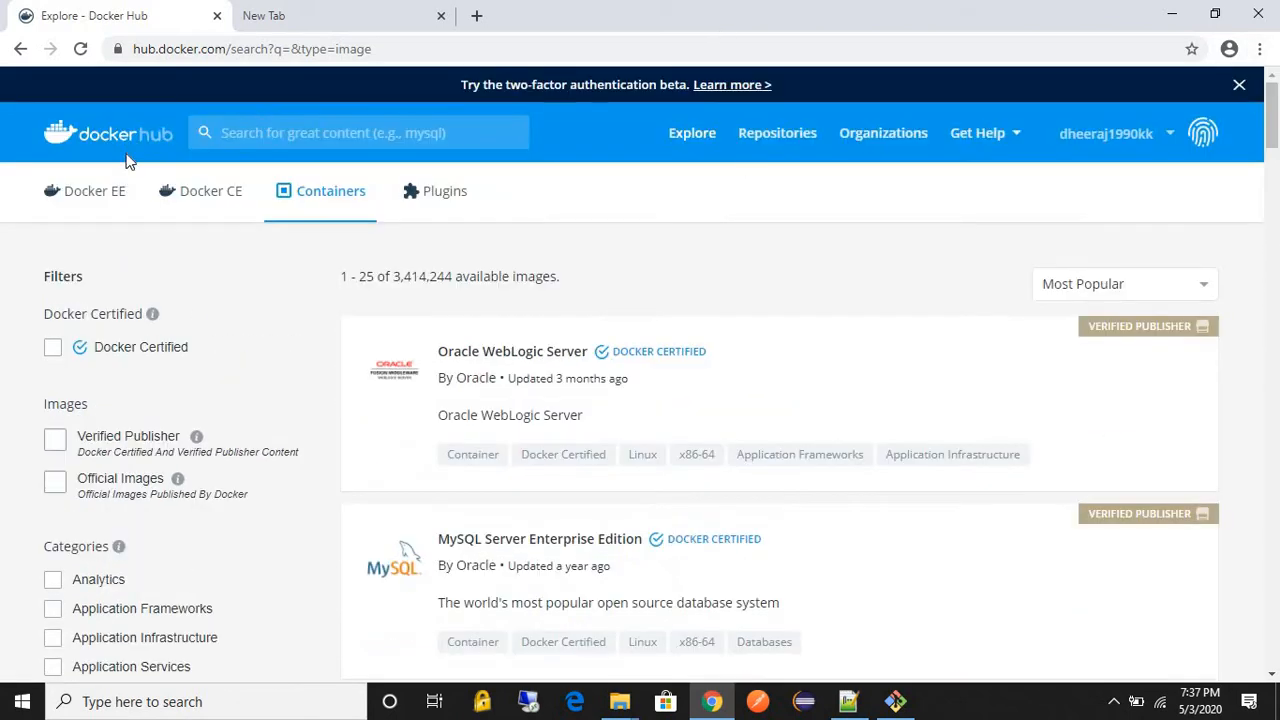
pyautogui.moveTo(692, 132)
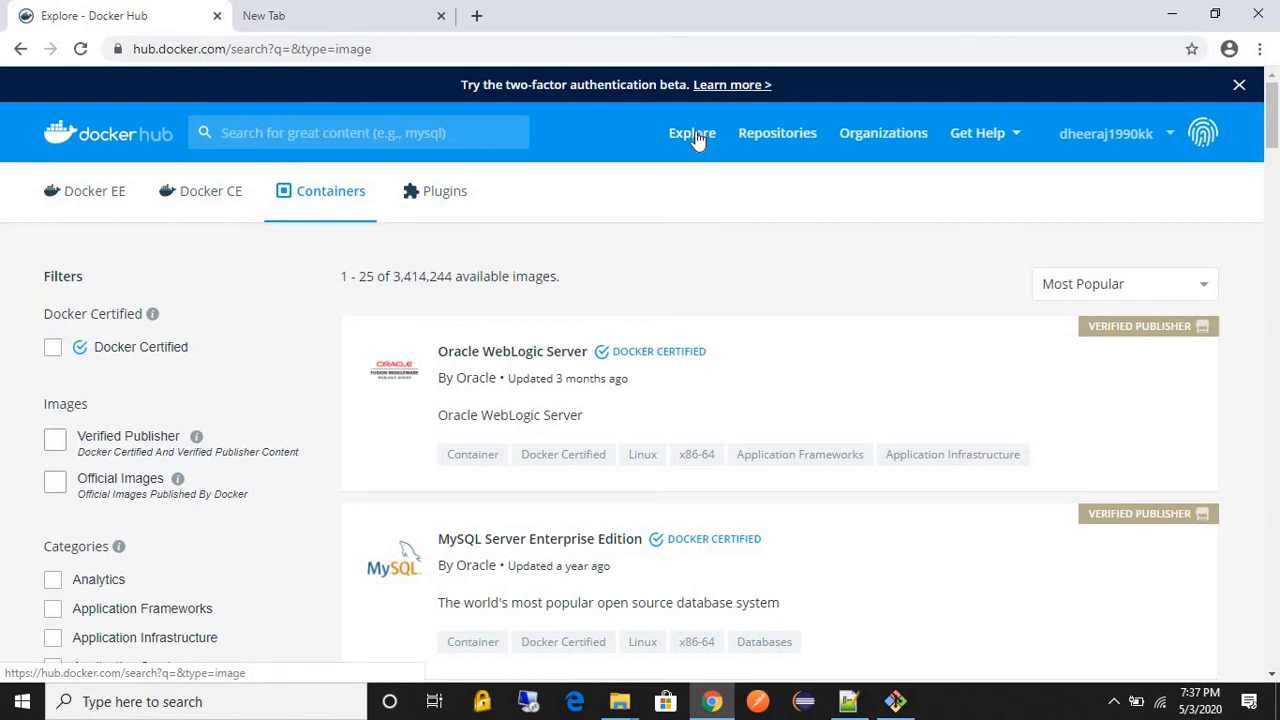
pyautogui.moveTo(170, 188)
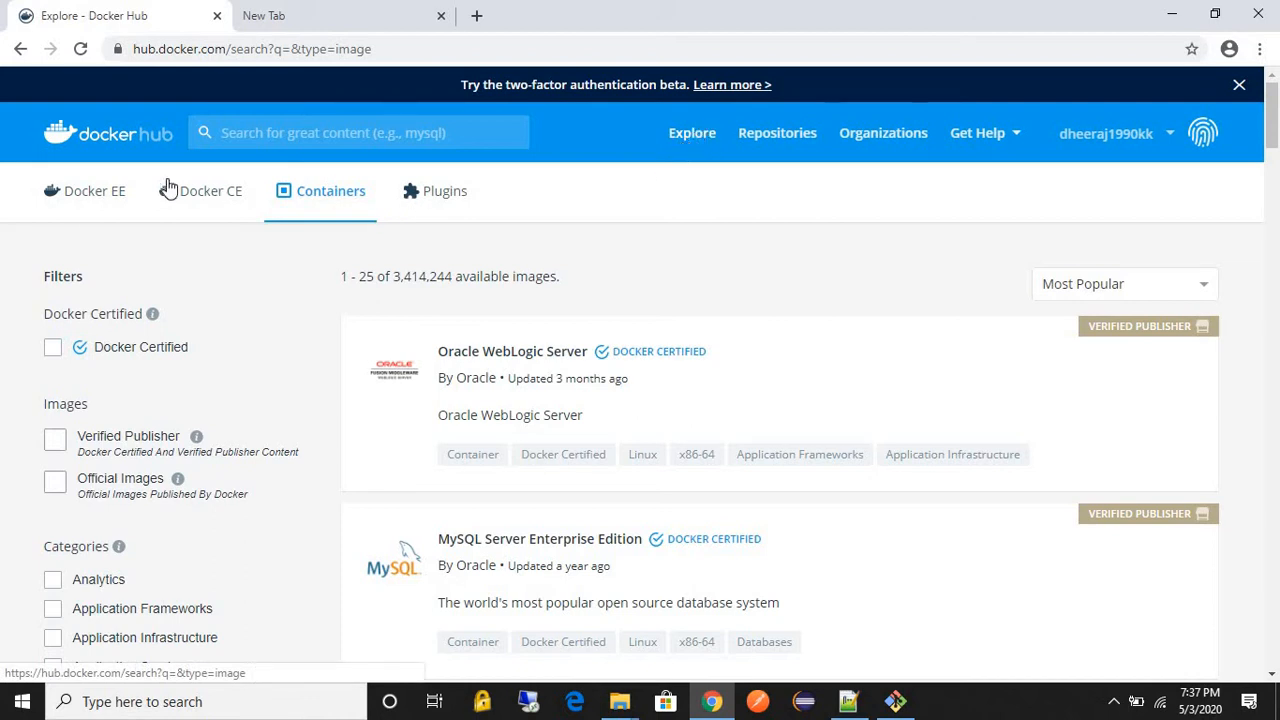
pyautogui.moveTo(776, 236)
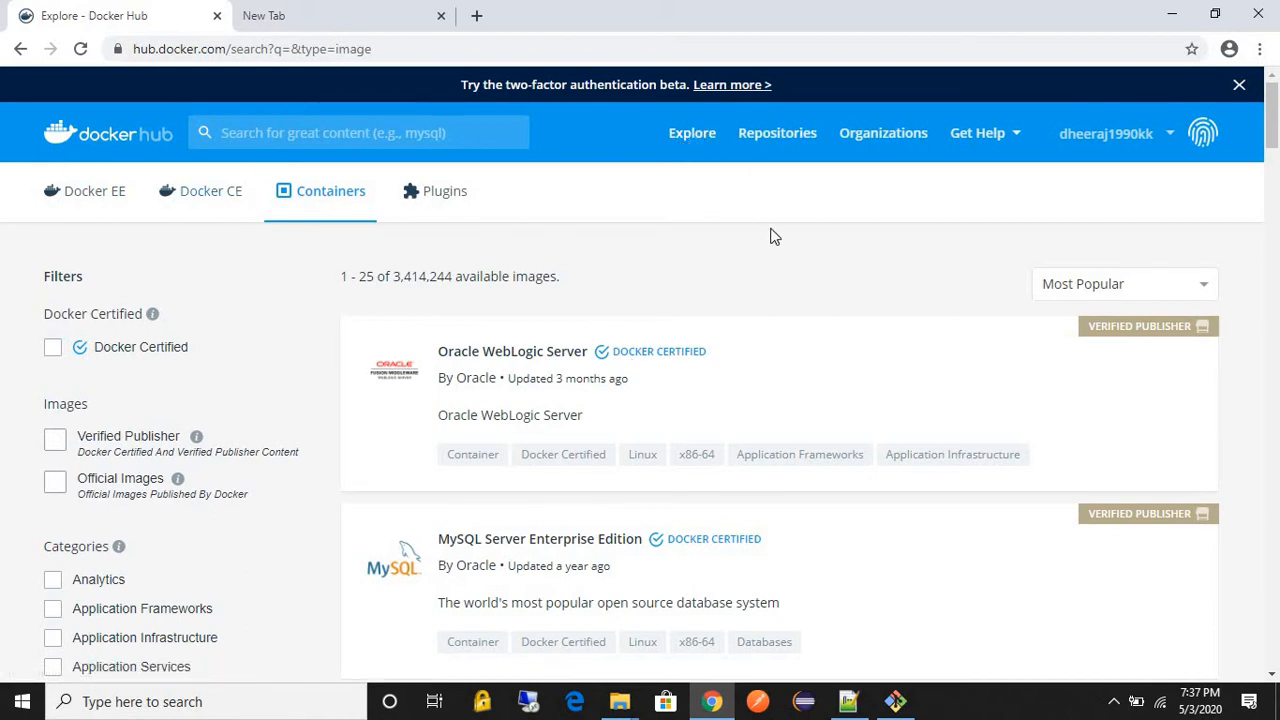
pyautogui.moveTo(944, 300)
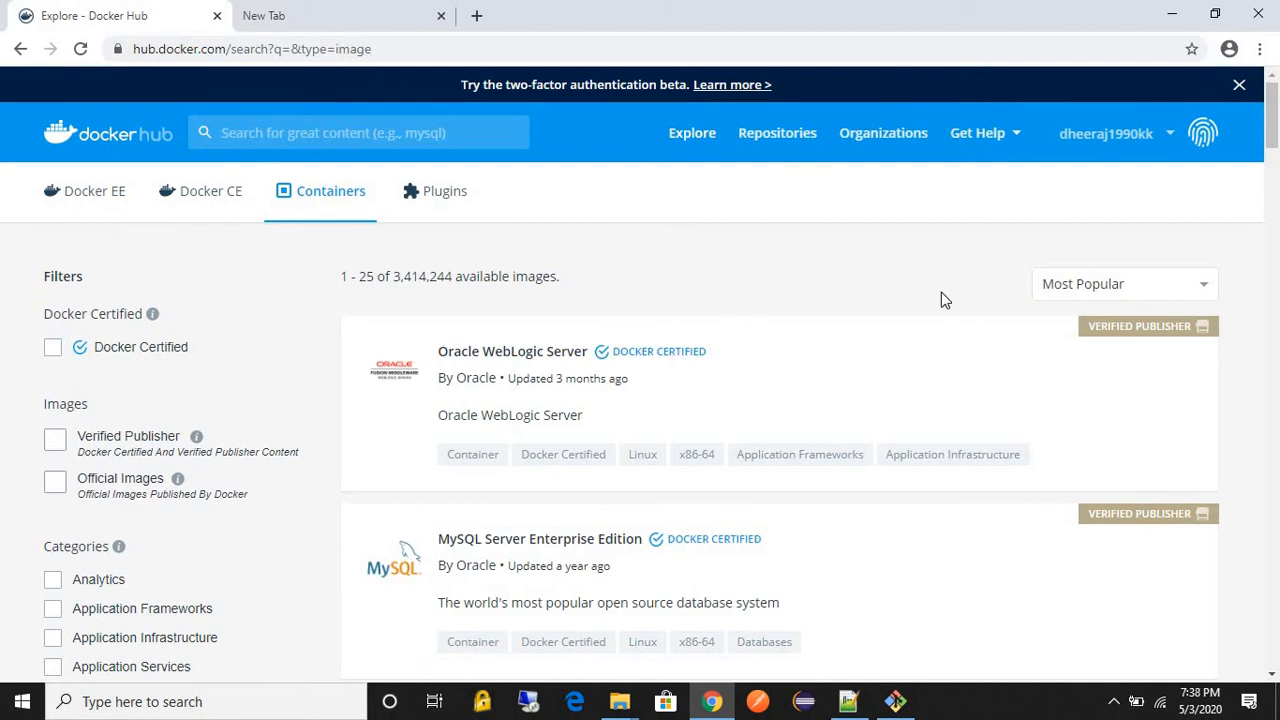
pyautogui.scroll(-3)
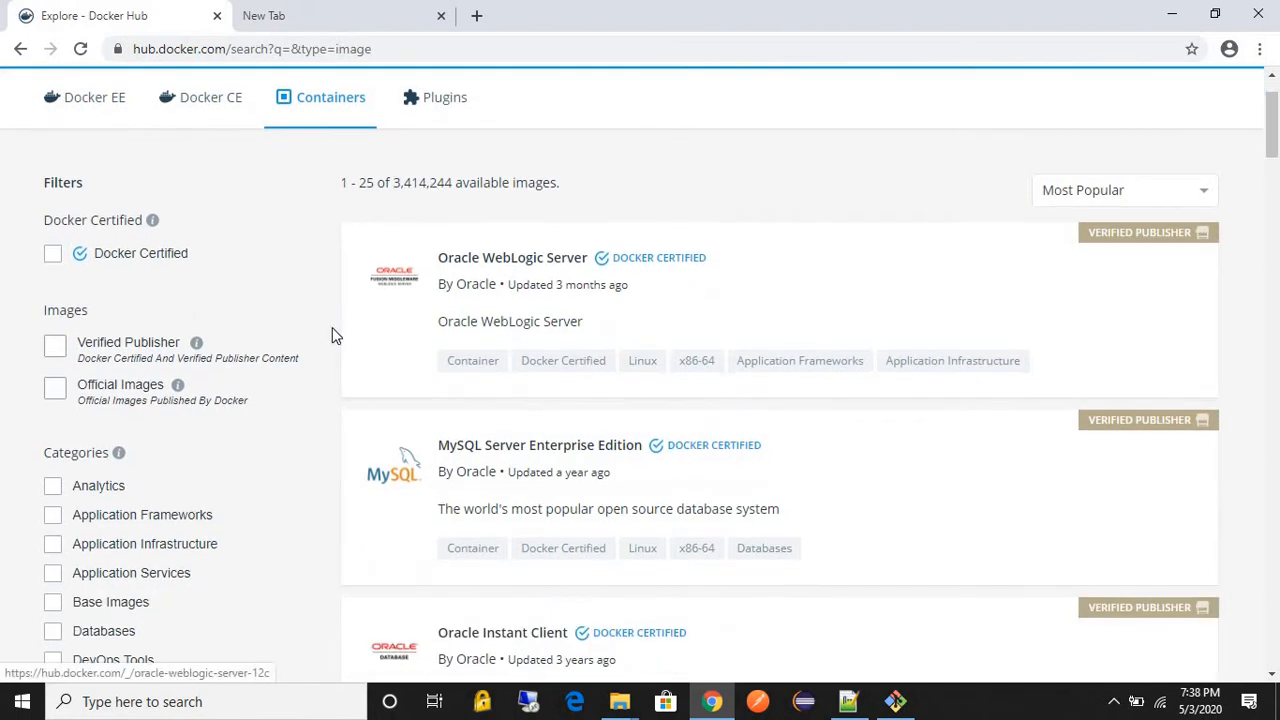
pyautogui.moveTo(576, 466)
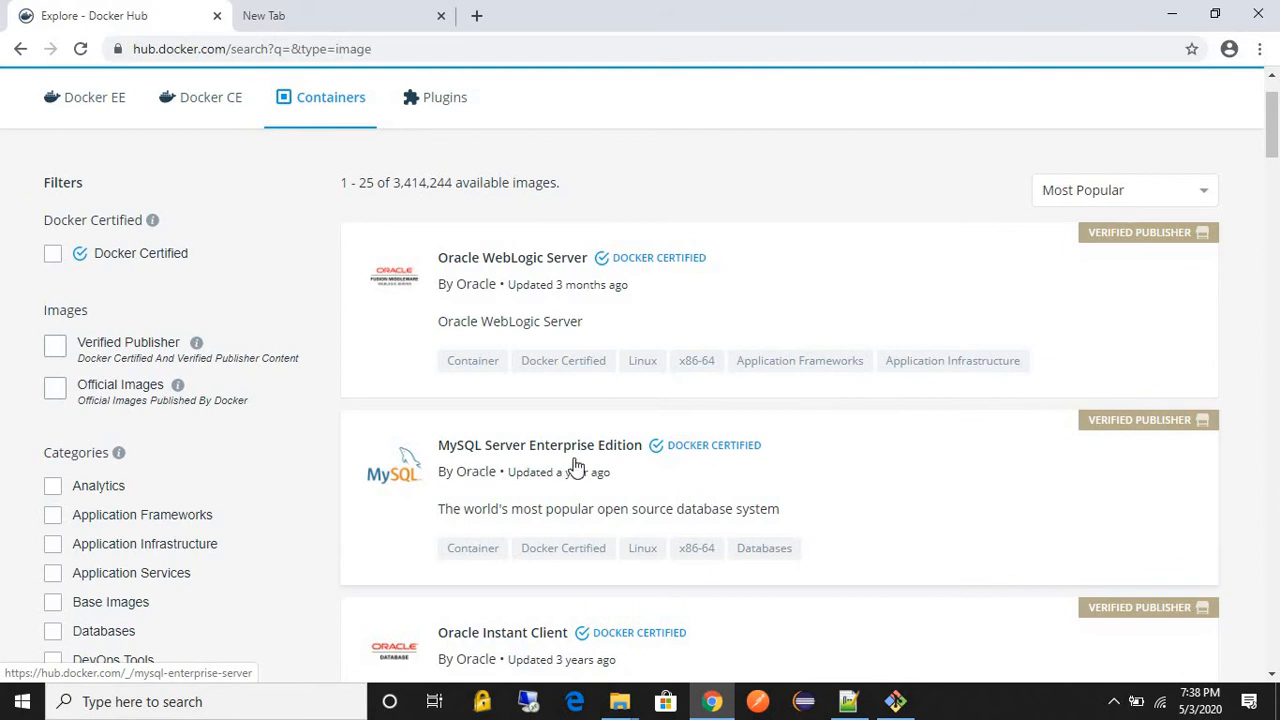
pyautogui.scroll(-3)
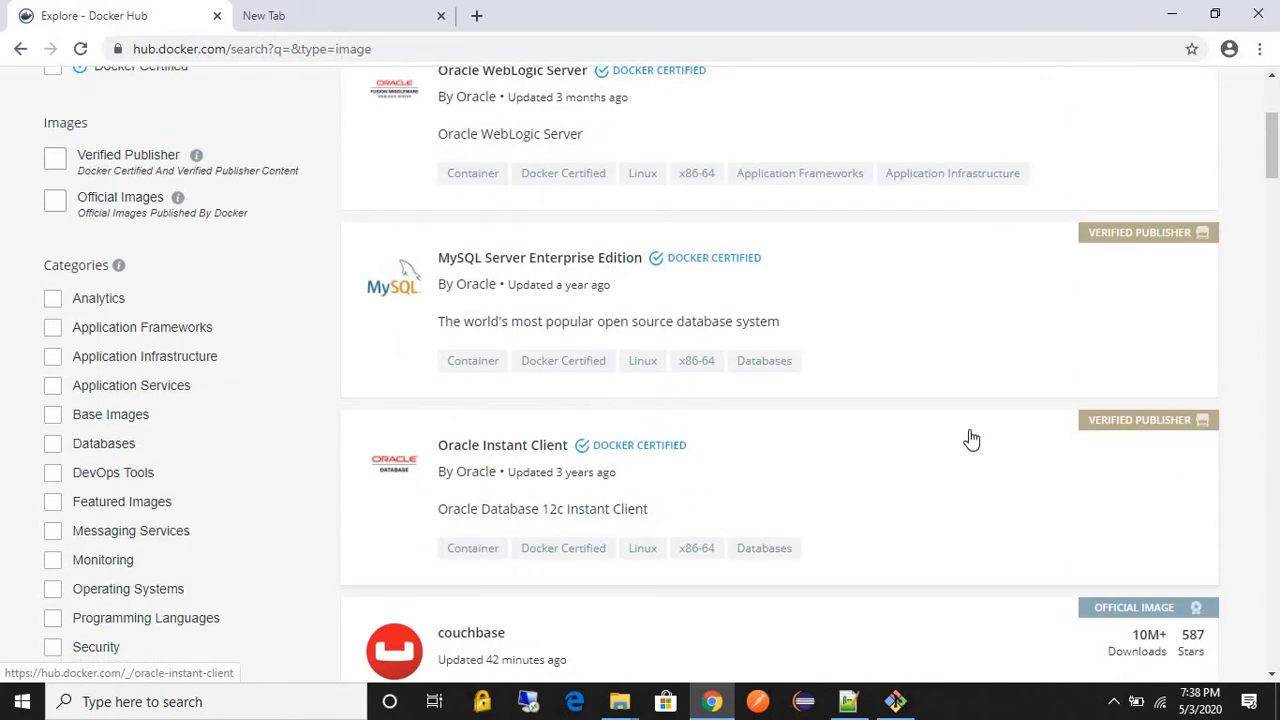
pyautogui.scroll(-3)
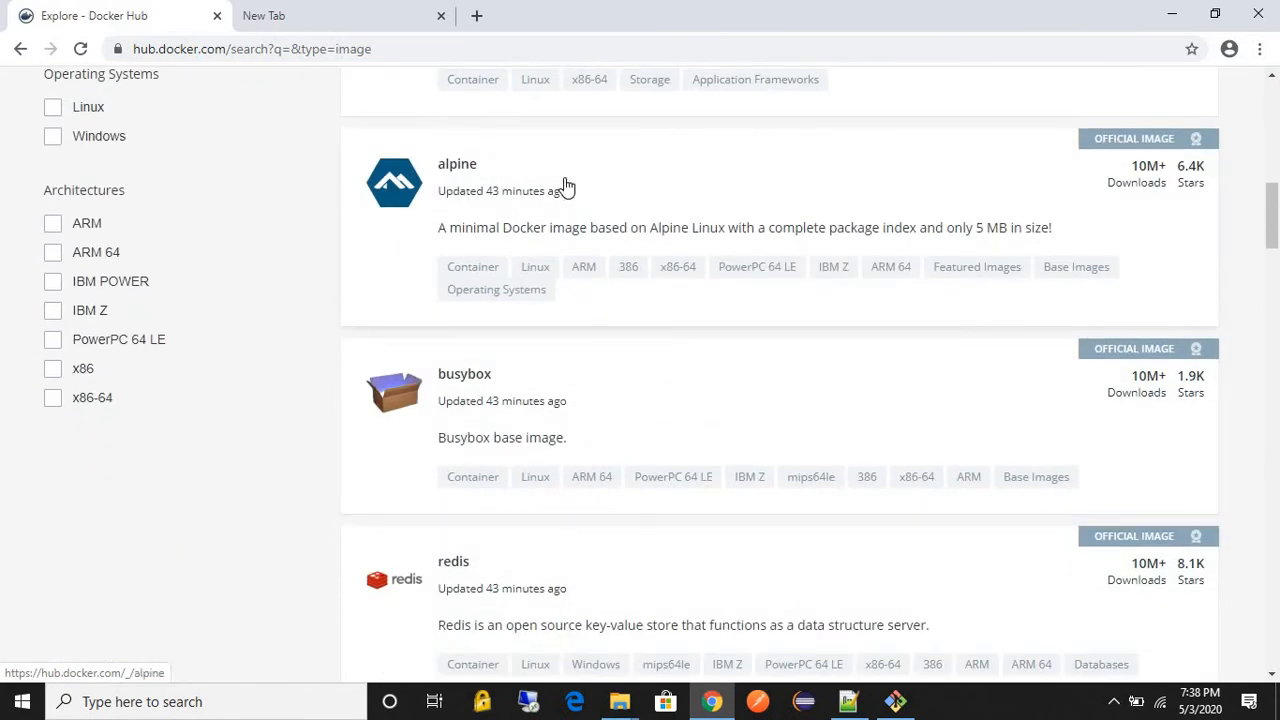
pyautogui.scroll(-3)
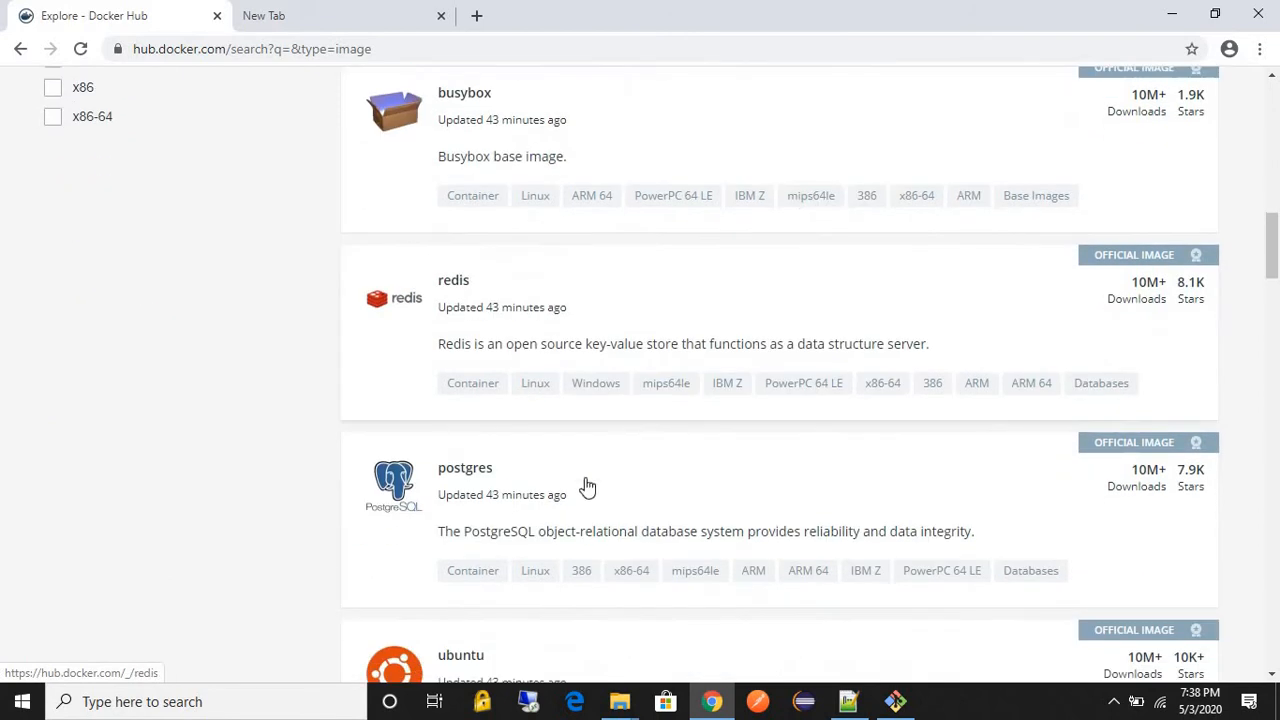
pyautogui.scroll(-3)
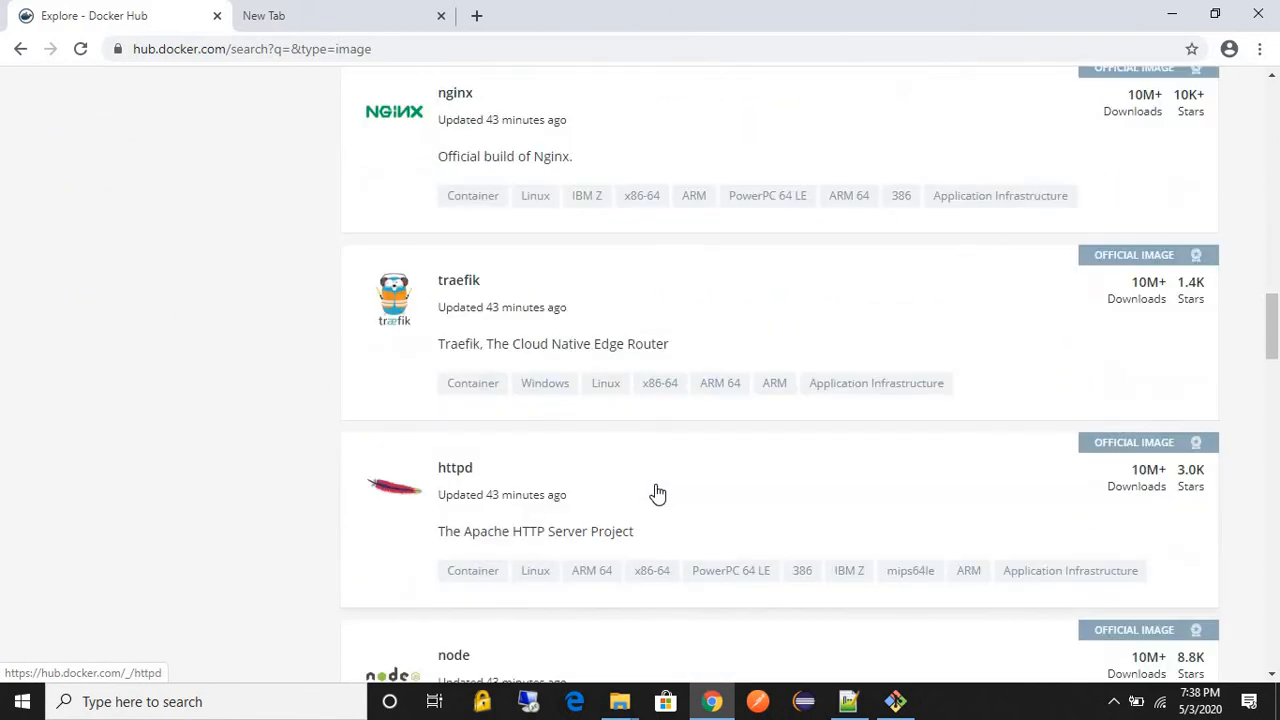
pyautogui.scroll(-3)
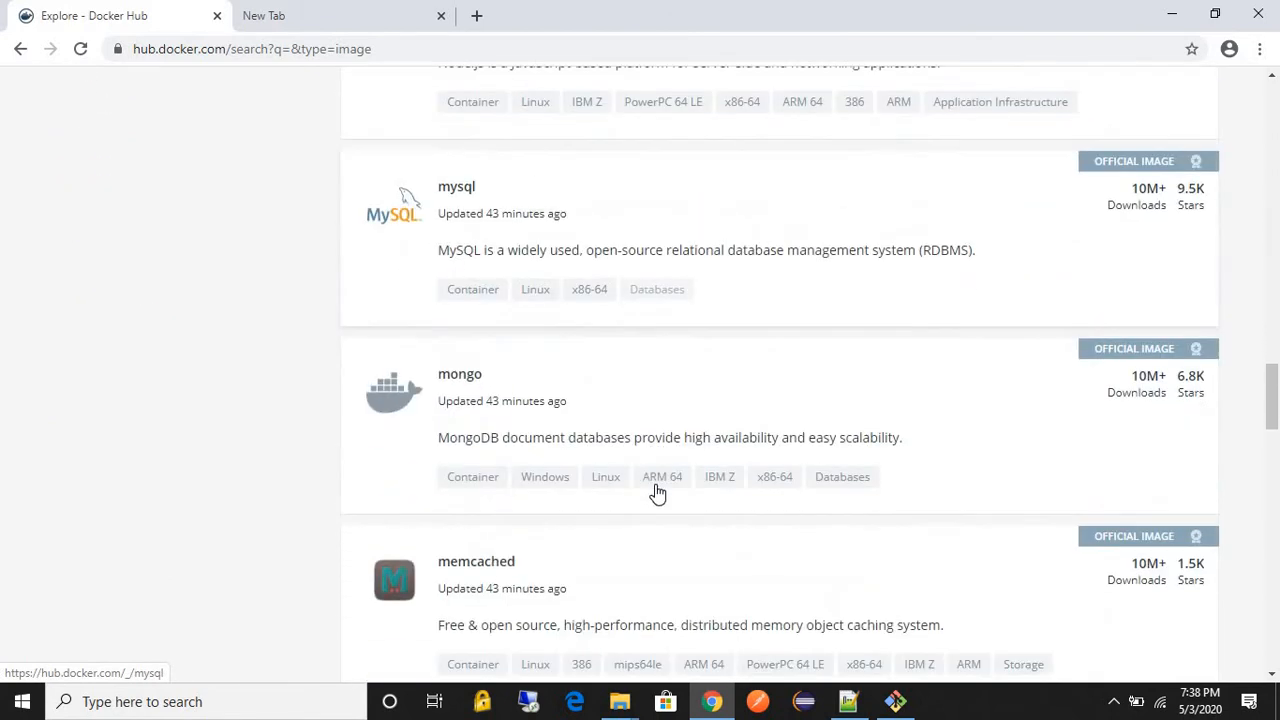
pyautogui.scroll(-3)
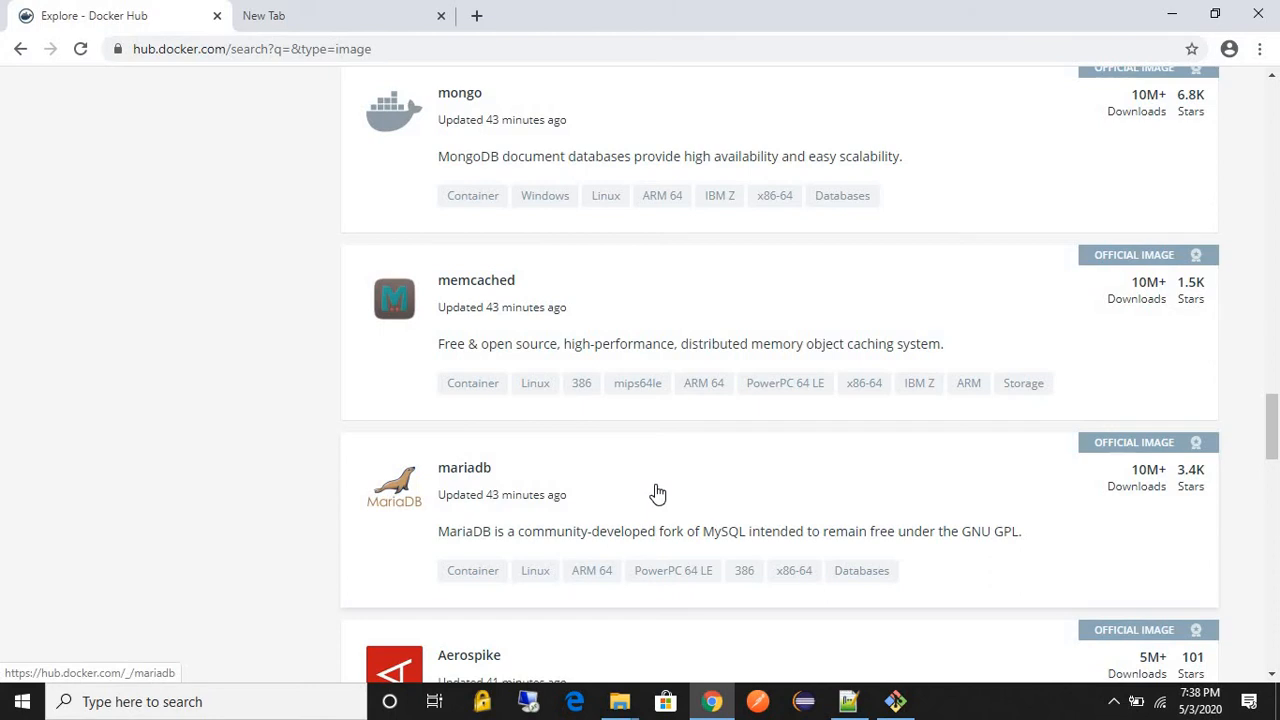
pyautogui.scroll(-3)
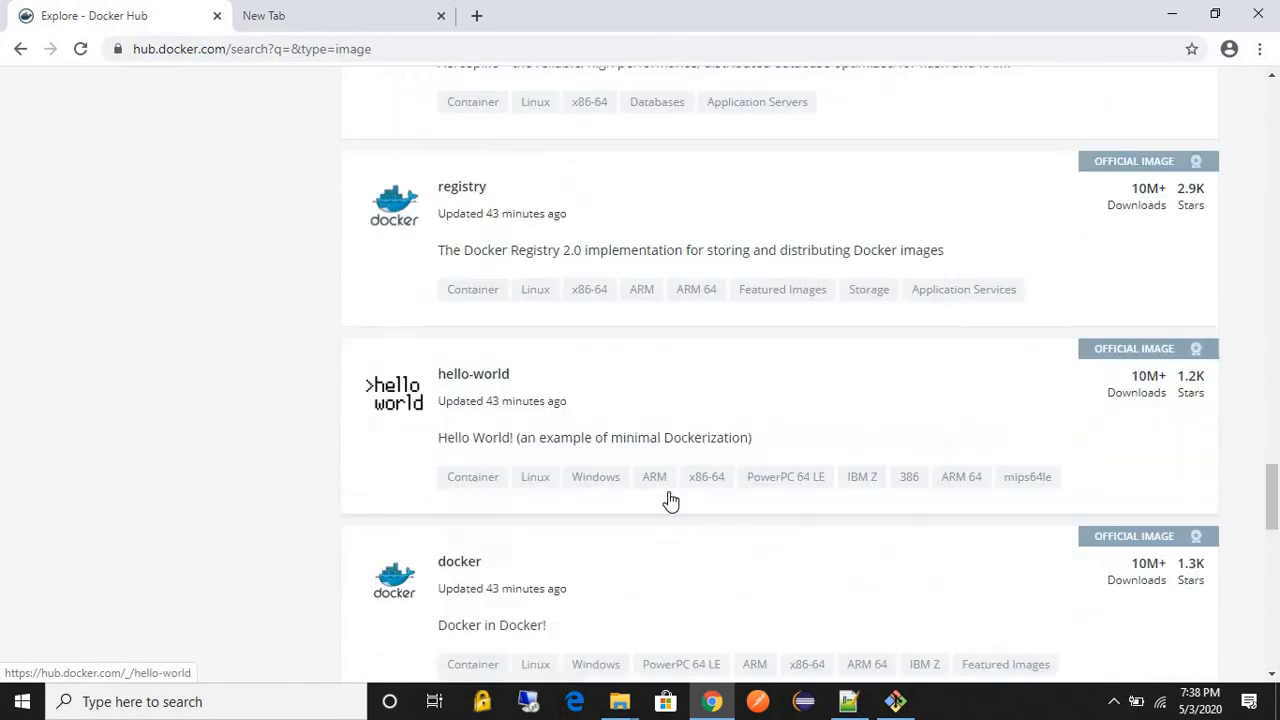
pyautogui.scroll(-3)
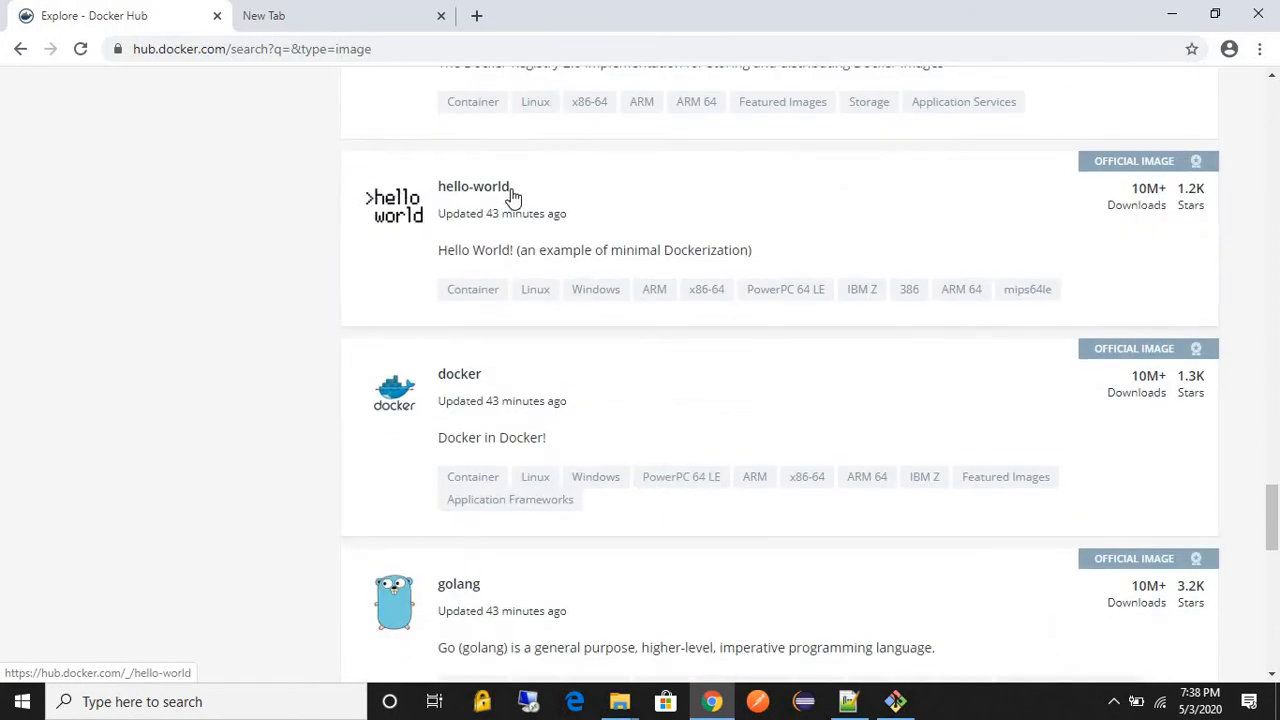
pyautogui.moveTo(462, 188)
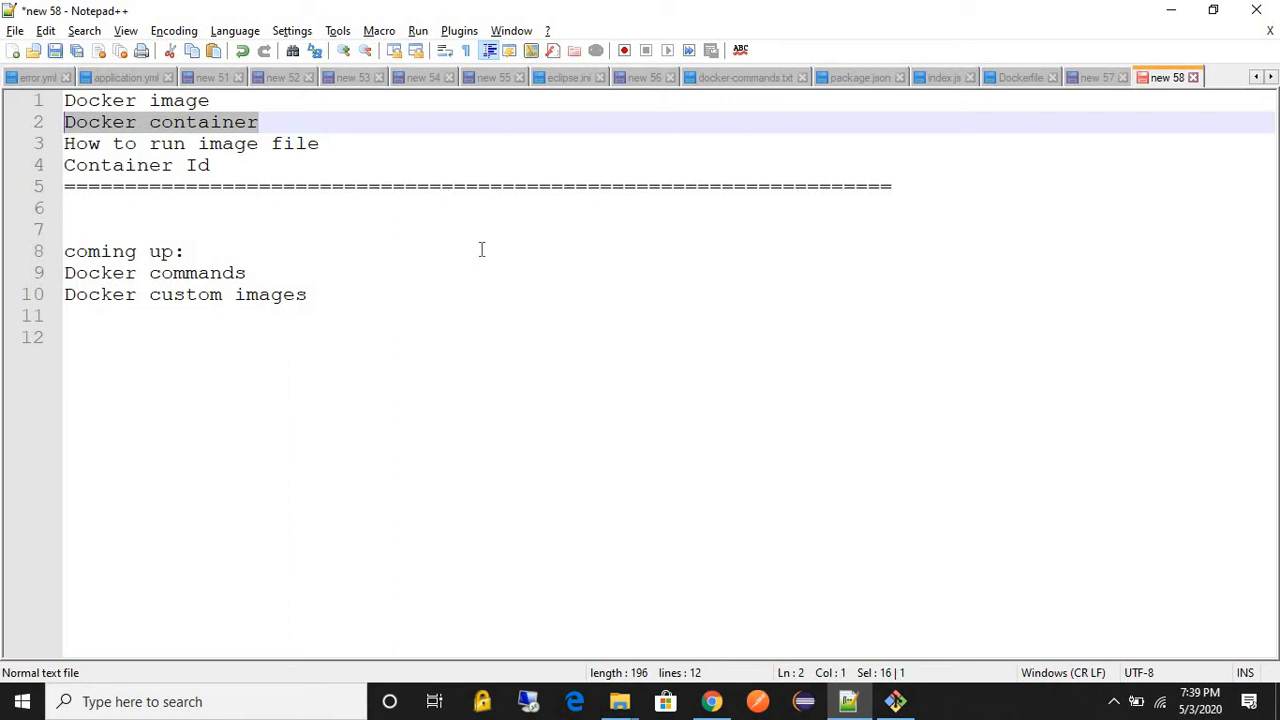
# Step: Mark the Docker container line in the notes, then bring up the Git Bash terminal
pyautogui.click(308, 294)
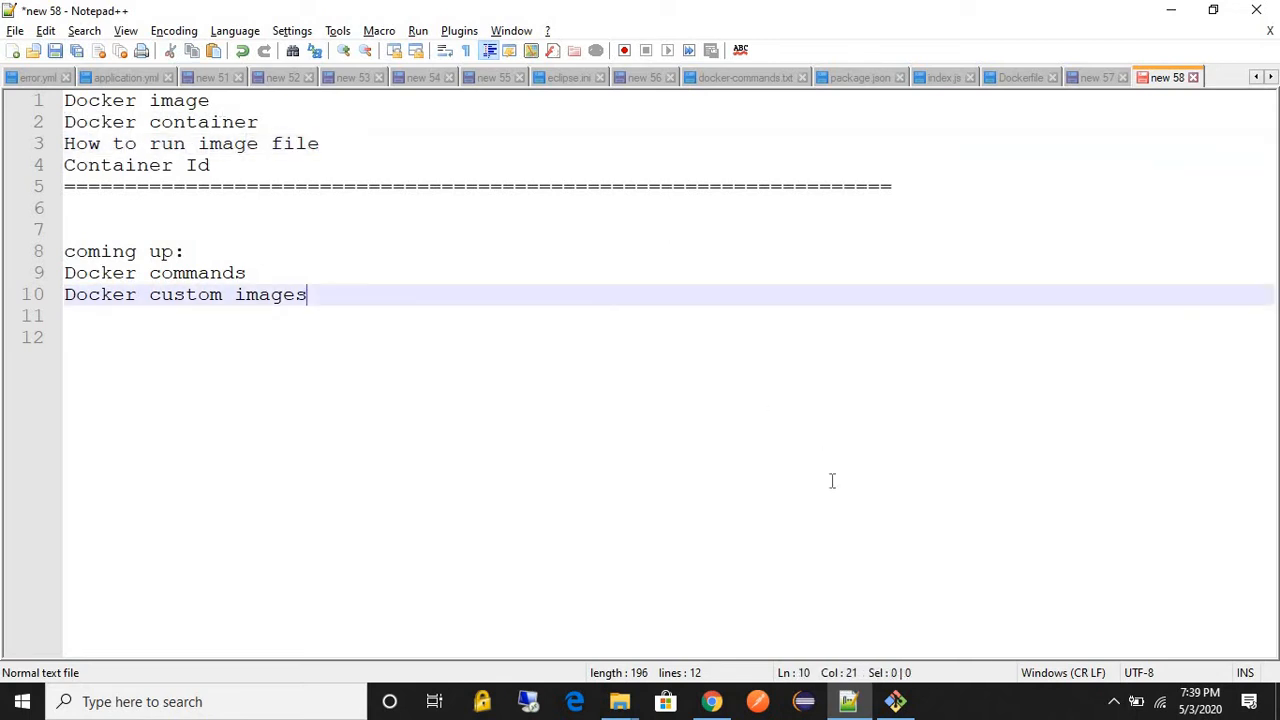
pyautogui.click(894, 700)
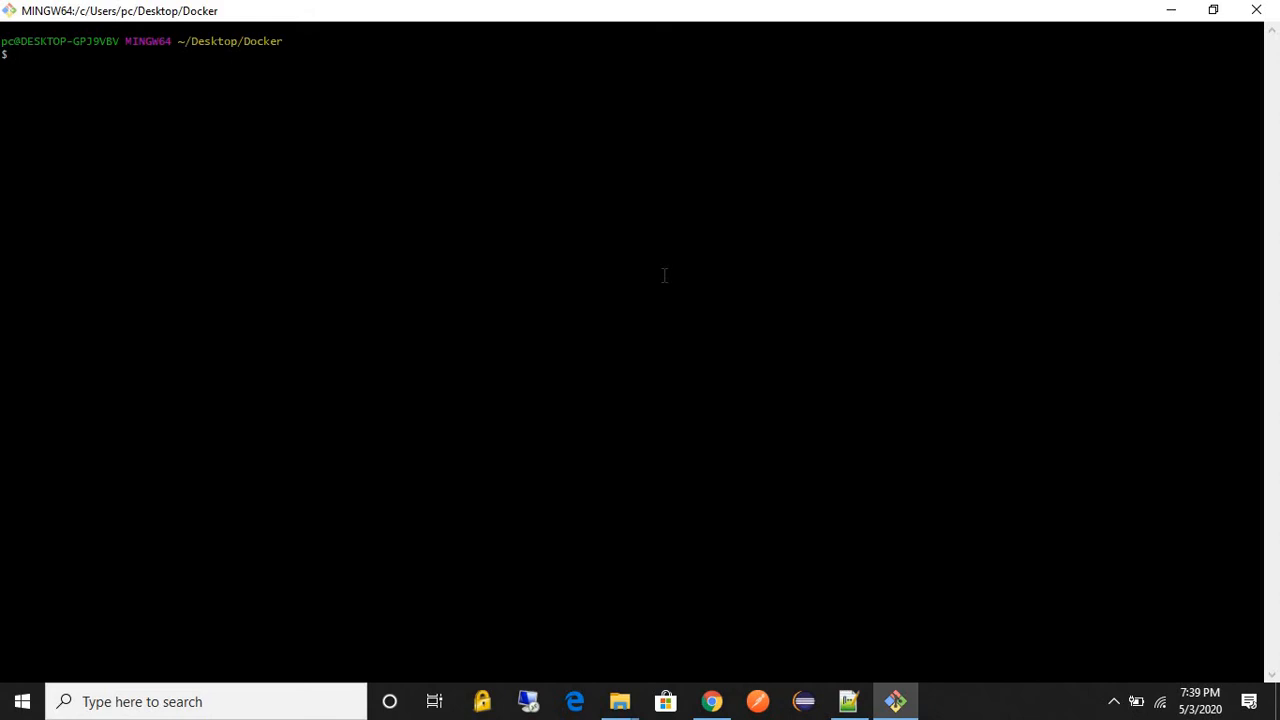
# Step: Enter 'docker run' at the Desktop/Docker prompt without executing it
pyautogui.write('dock')
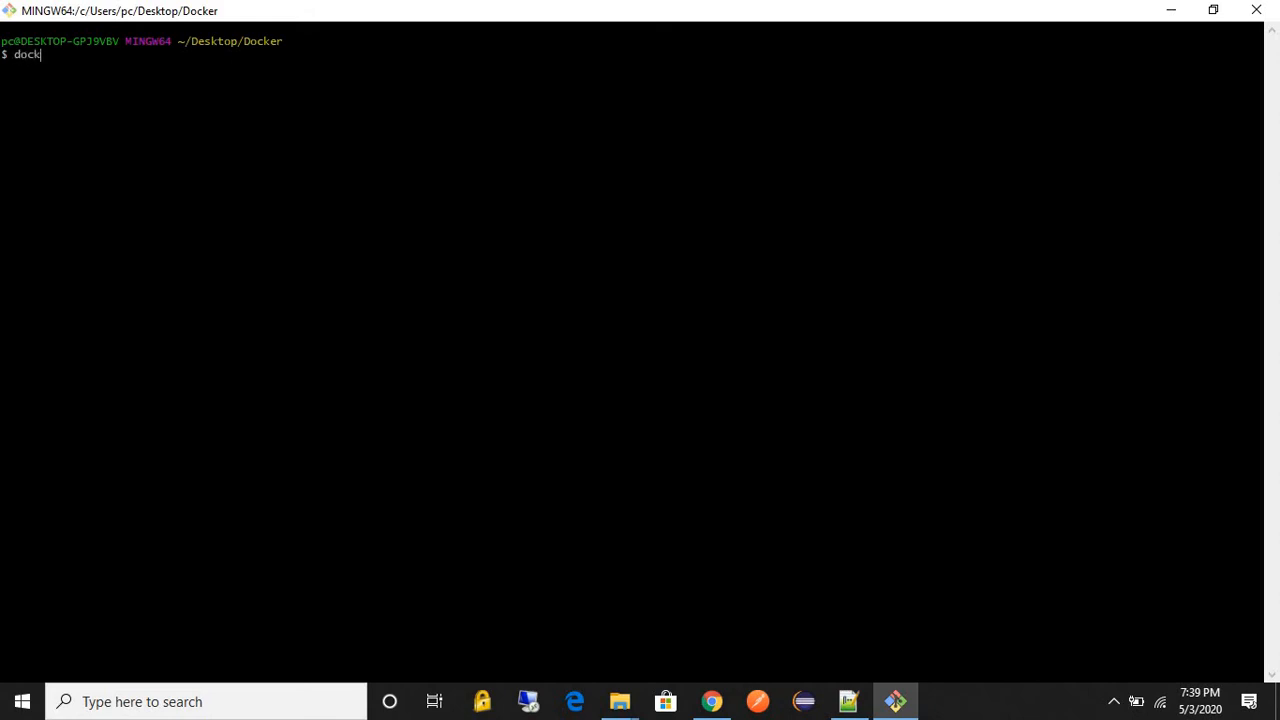
pyautogui.write('er run')
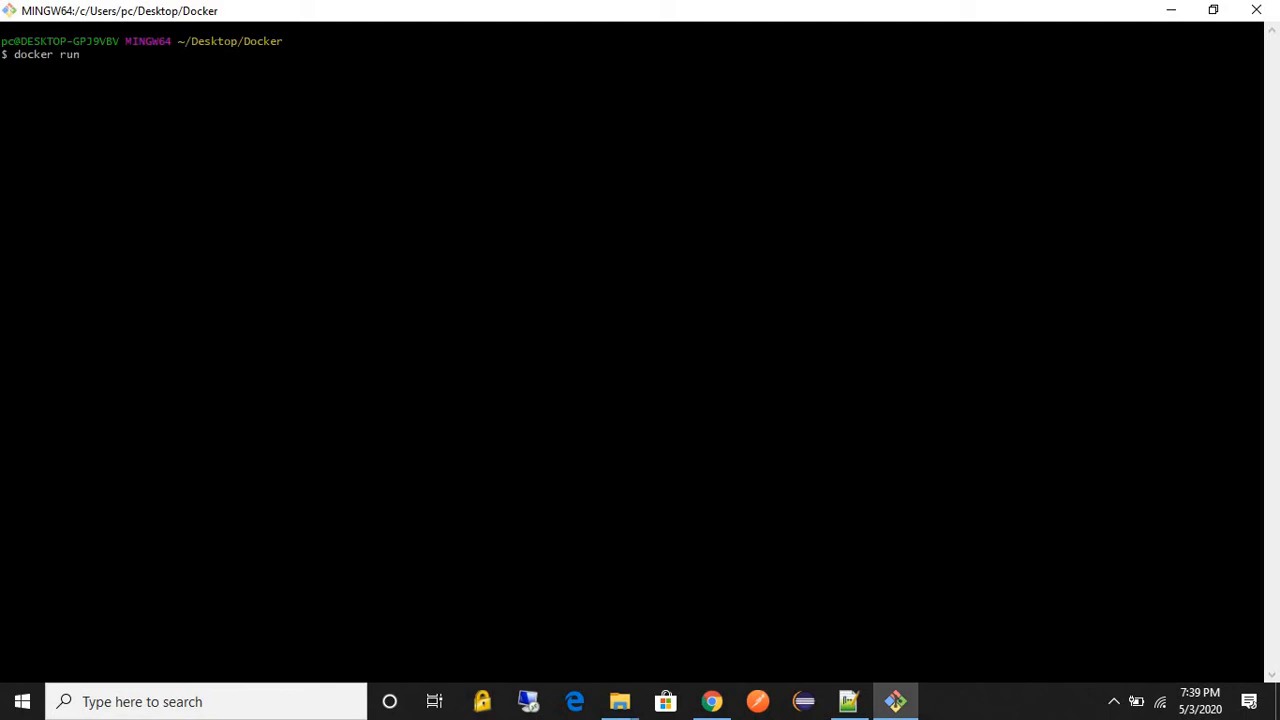
pyautogui.moveTo(730, 316)
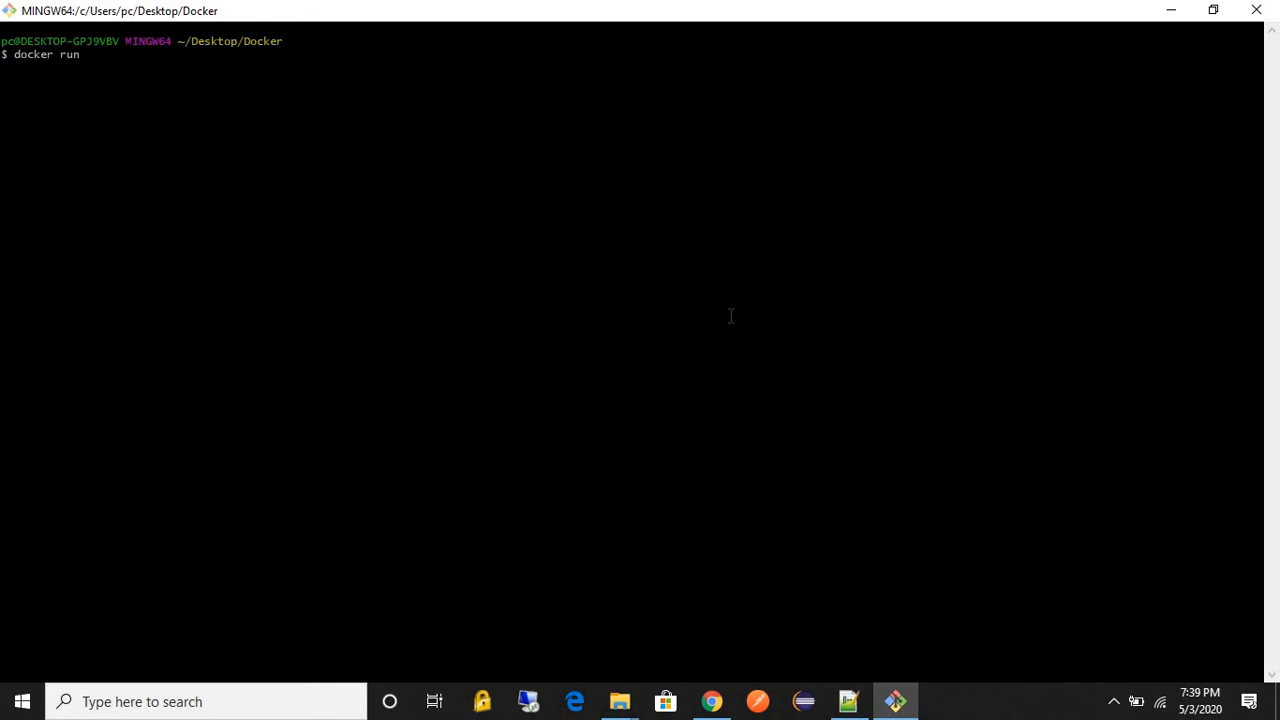
# Step: Return to the Docker Hub listing and scroll the hello-world image into view
pyautogui.click(712, 700)
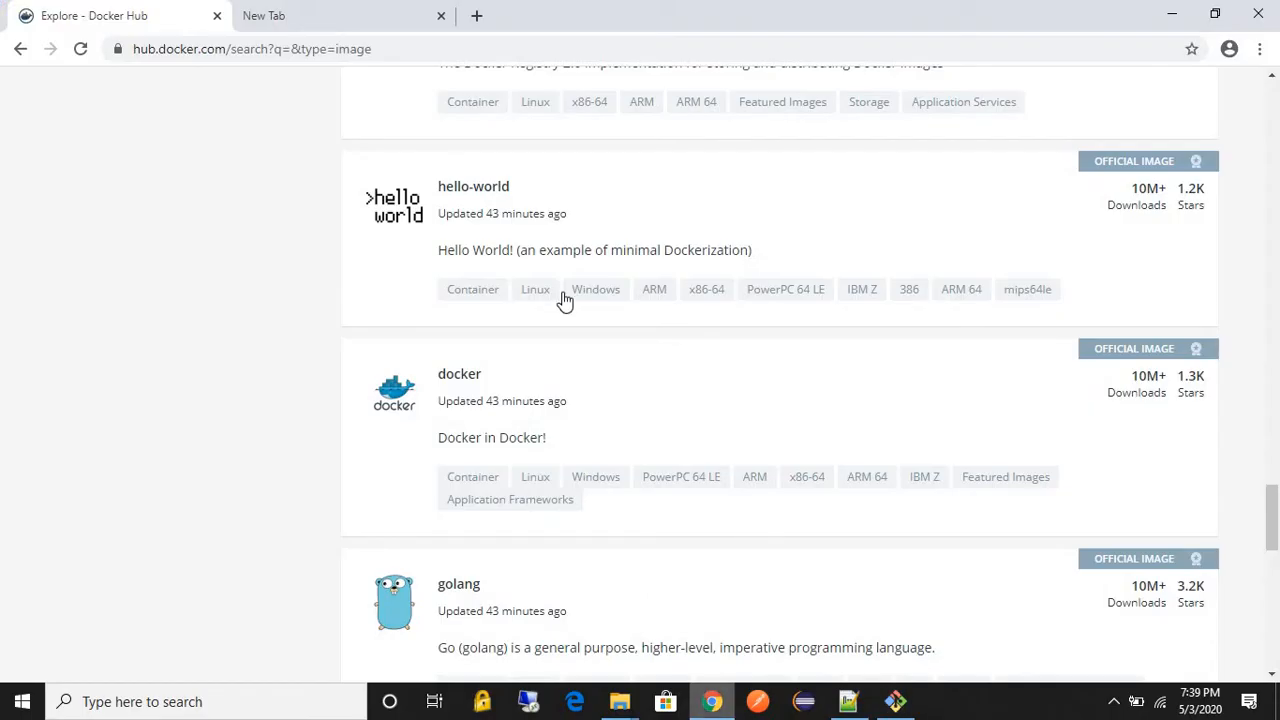
pyautogui.scroll(3)
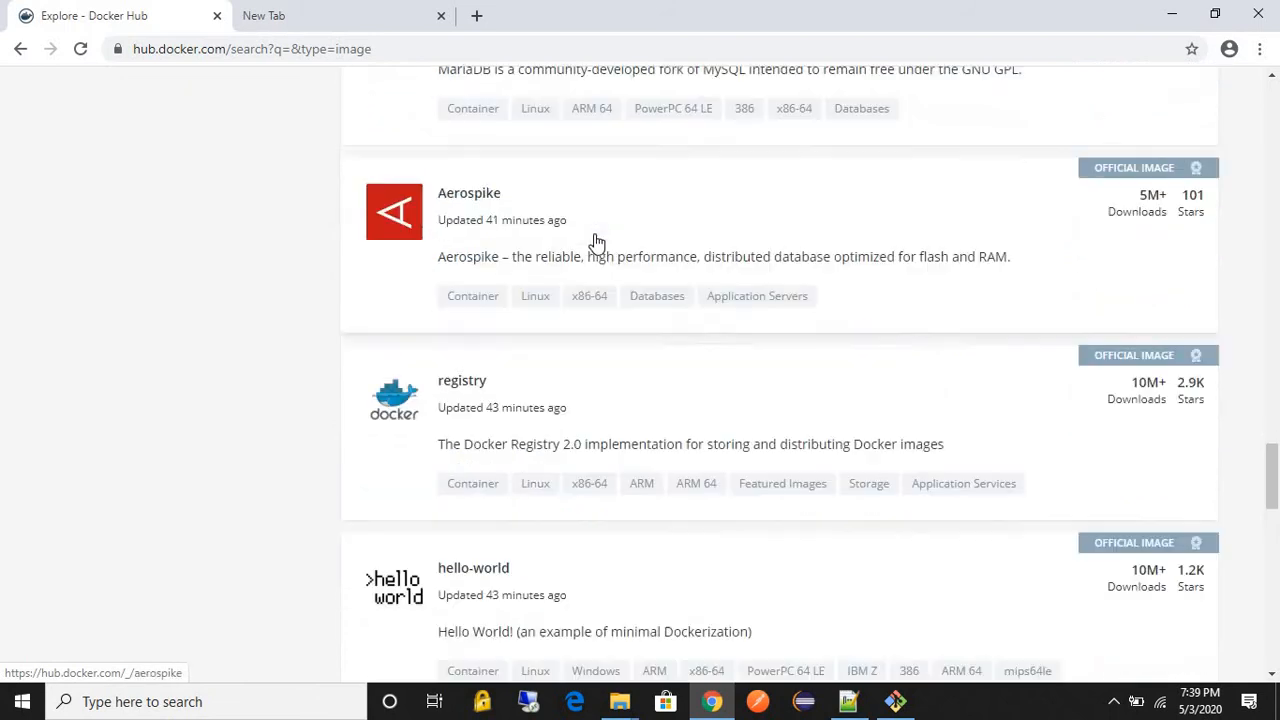
pyautogui.scroll(-3)
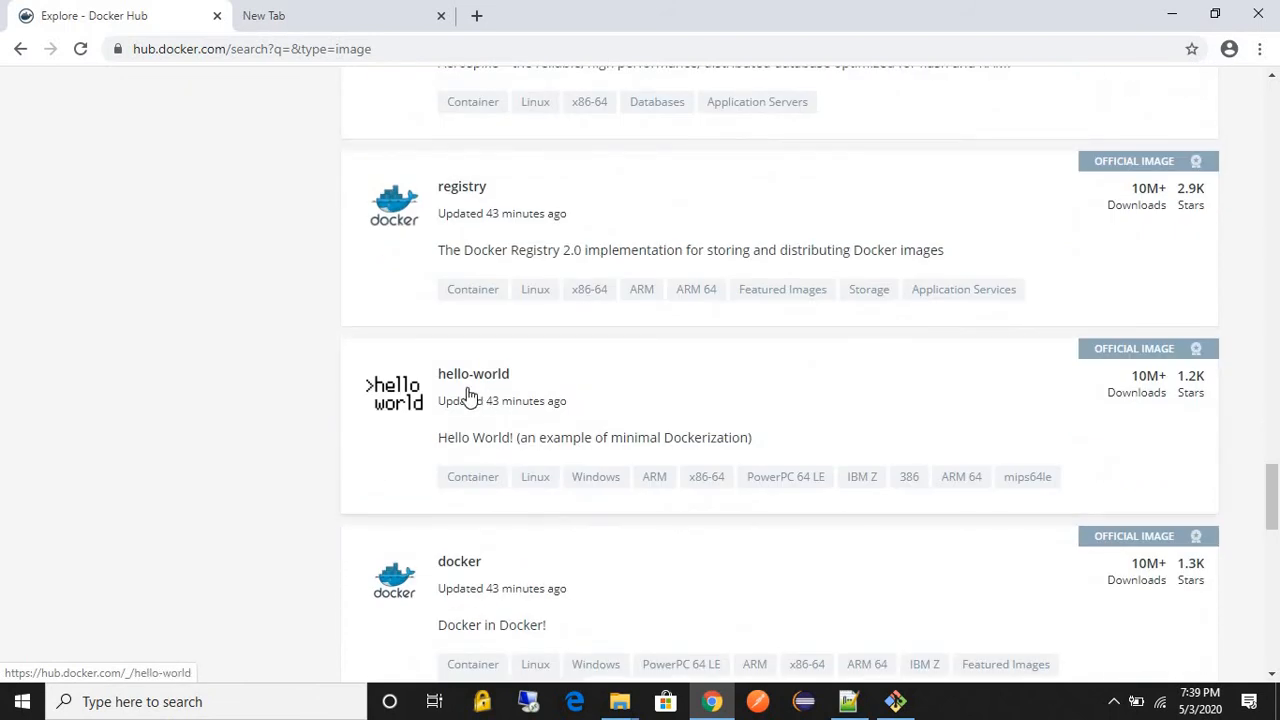
pyautogui.moveTo(482, 284)
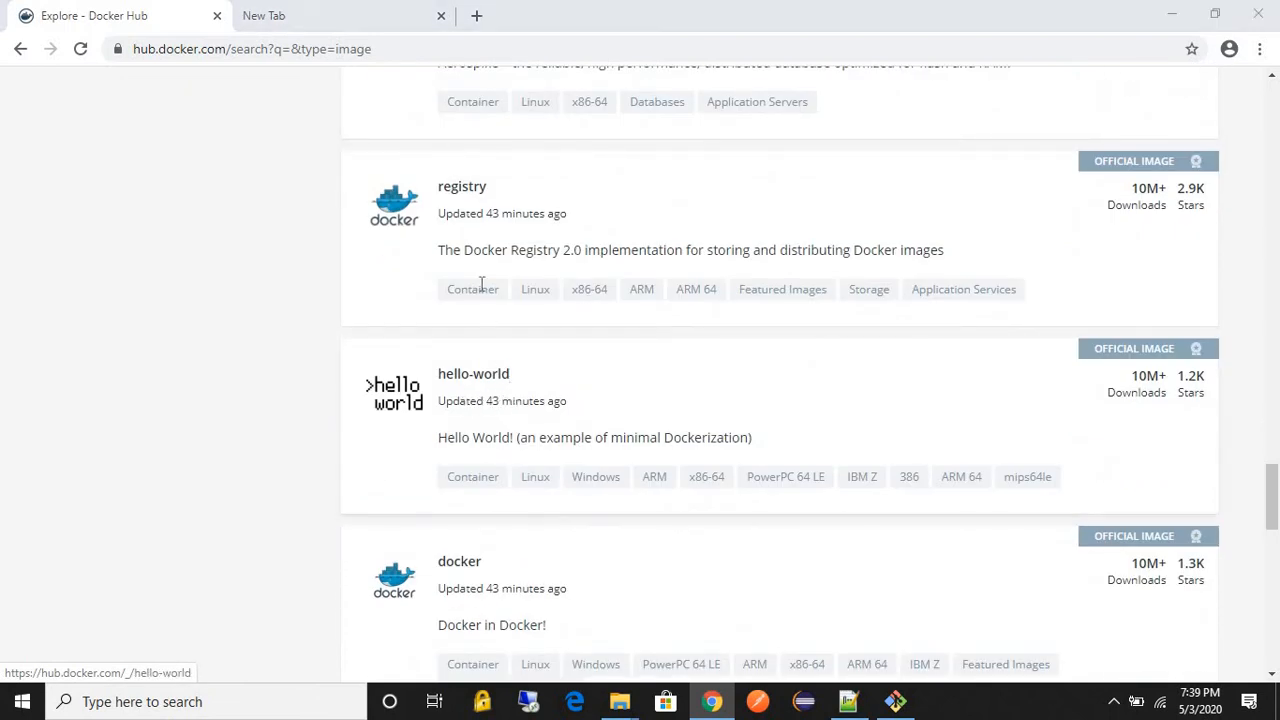
# Step: Run 'docker run hello-world' to print 'Hello from Docker!' and get a fresh prompt
pyautogui.click(896, 700)
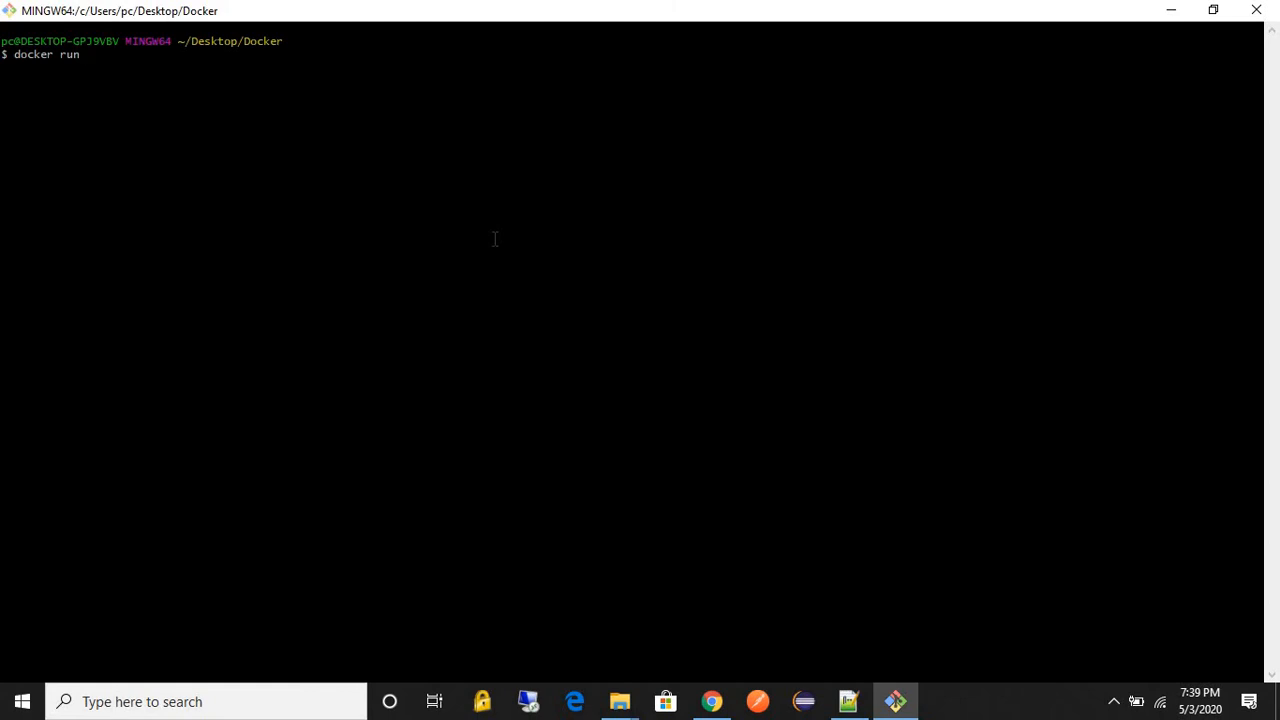
pyautogui.write('hello-')
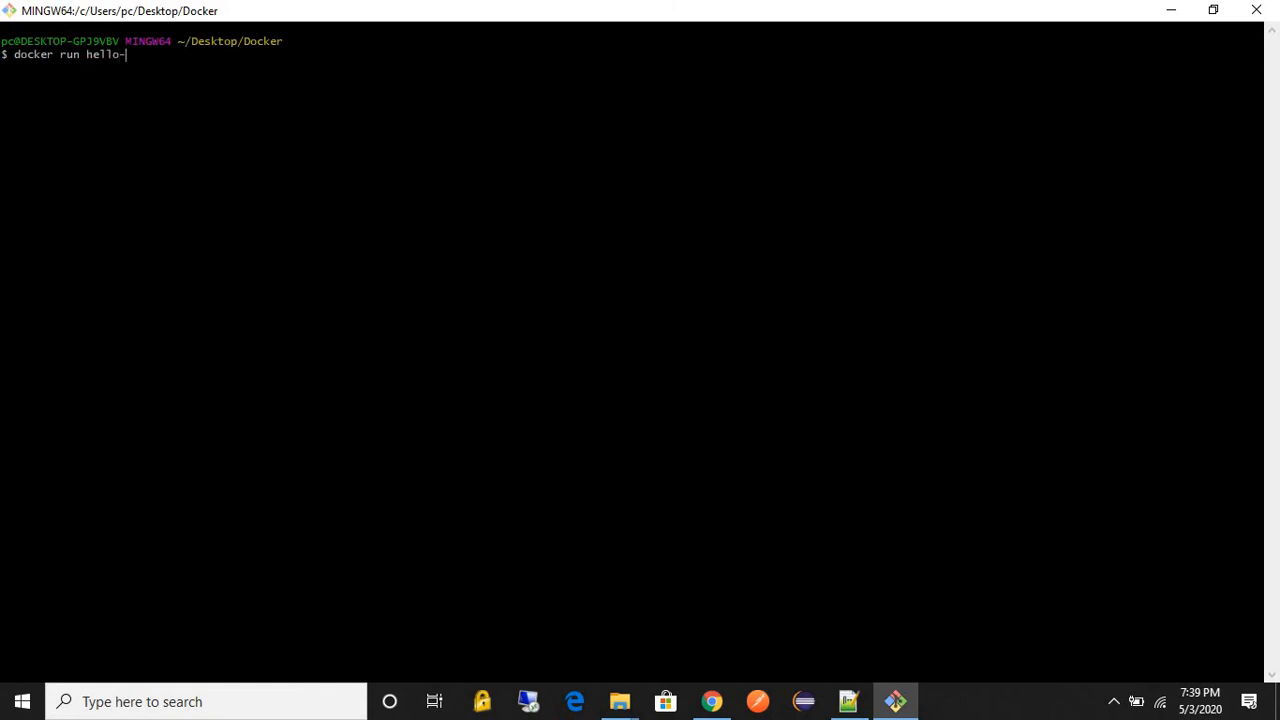
pyautogui.write('world')
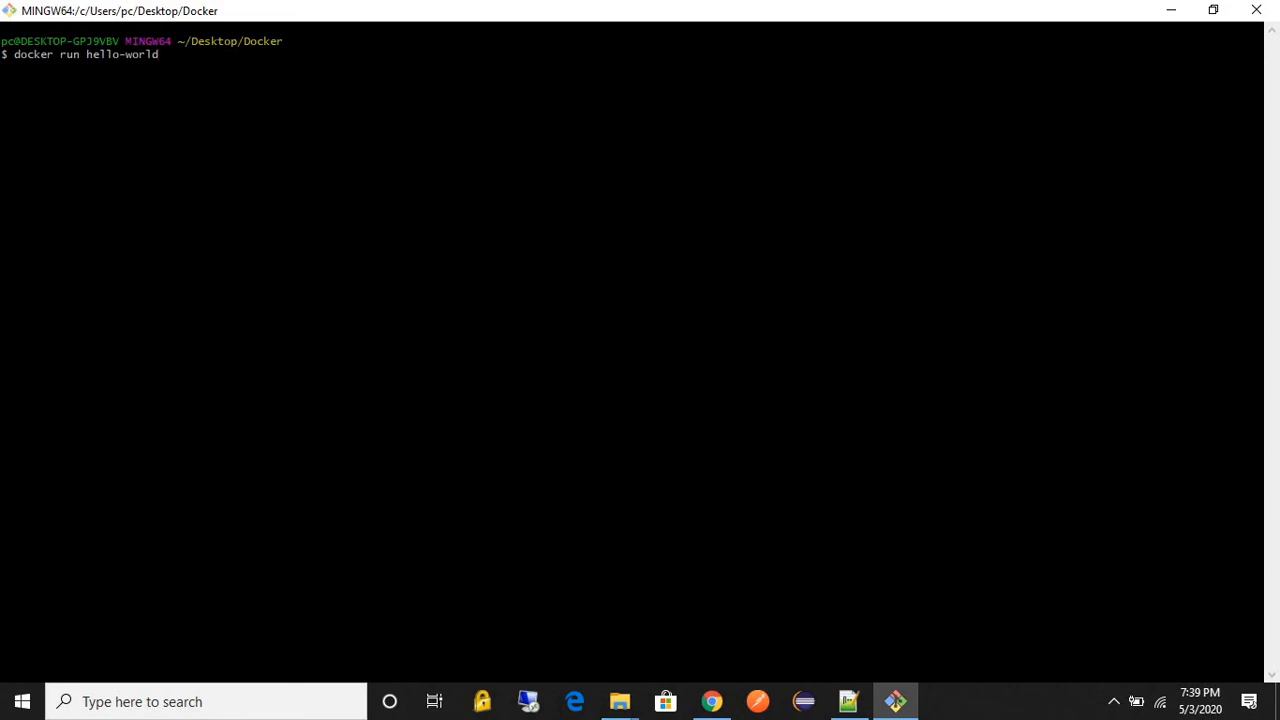
pyautogui.press('Return')
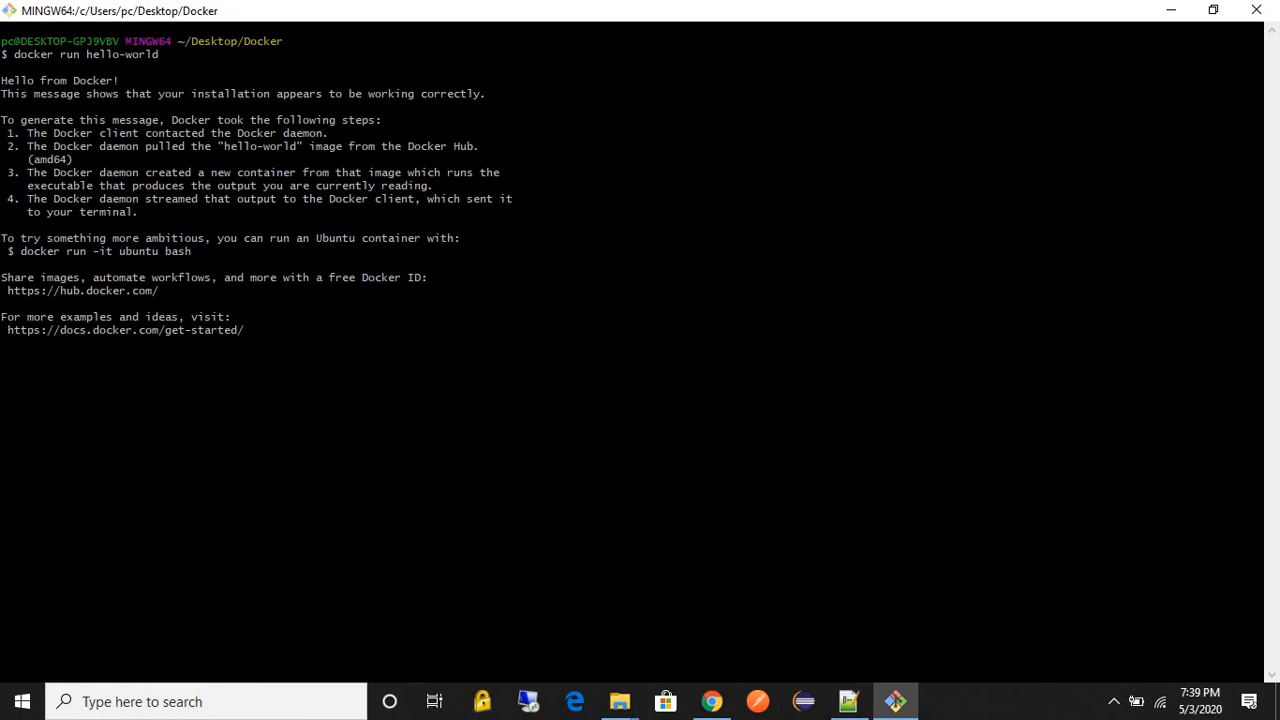
pyautogui.press('Return')
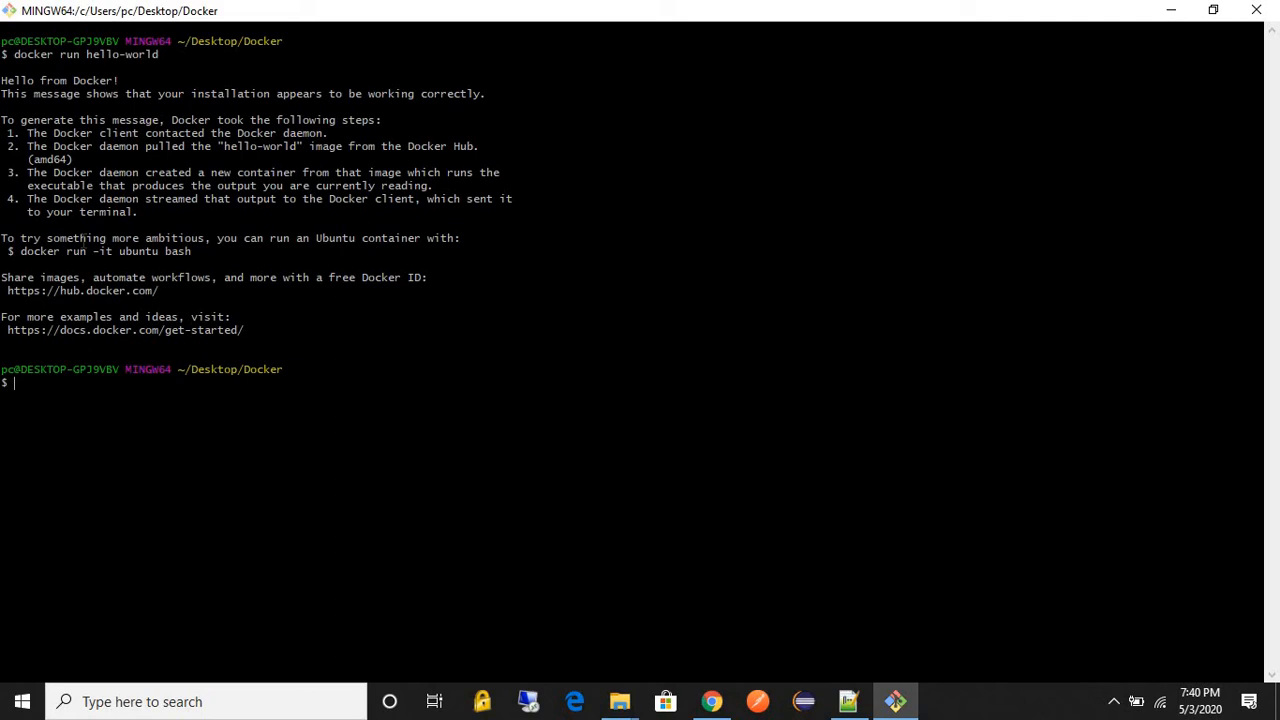
pyautogui.moveTo(536, 394)
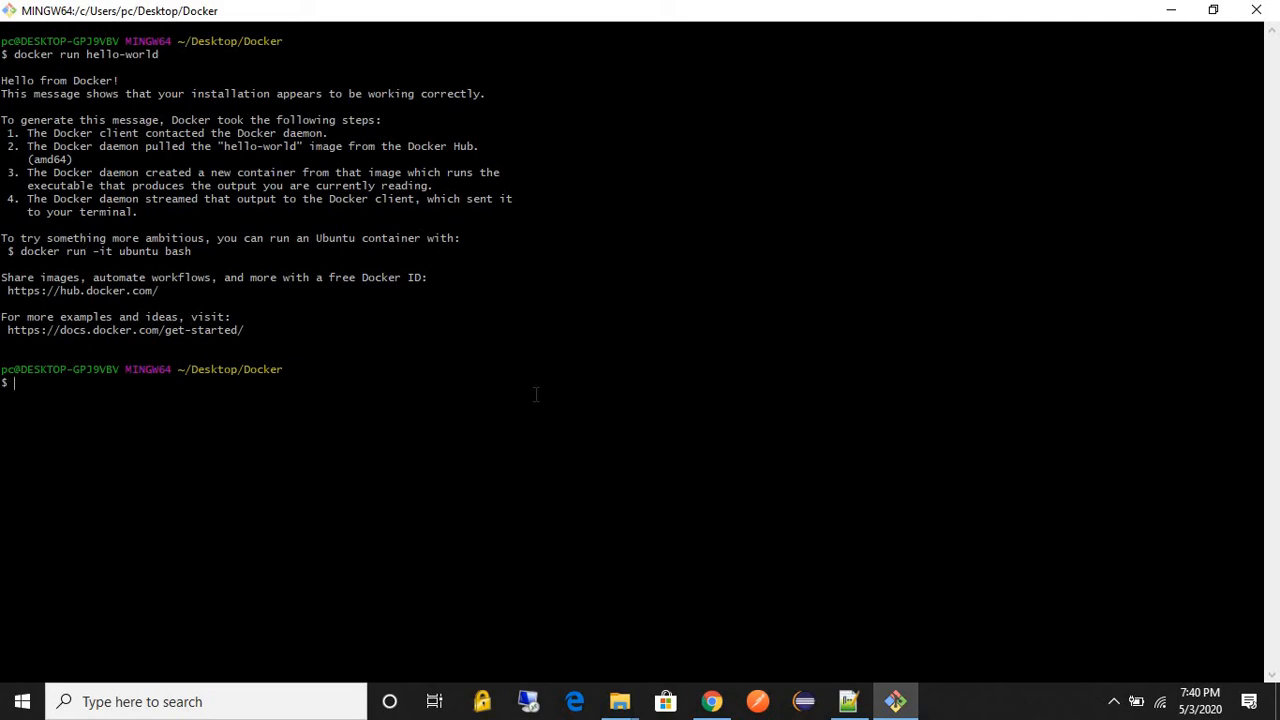
pyautogui.moveTo(548, 404)
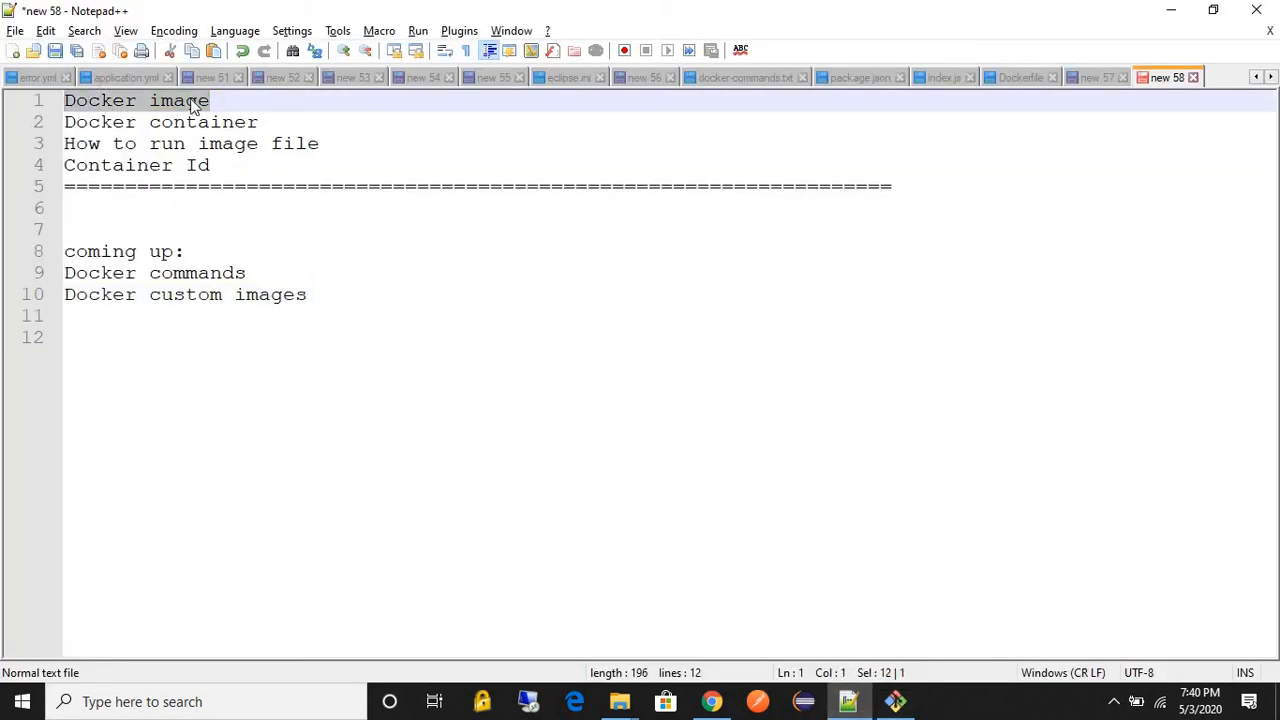
pyautogui.click(228, 144)
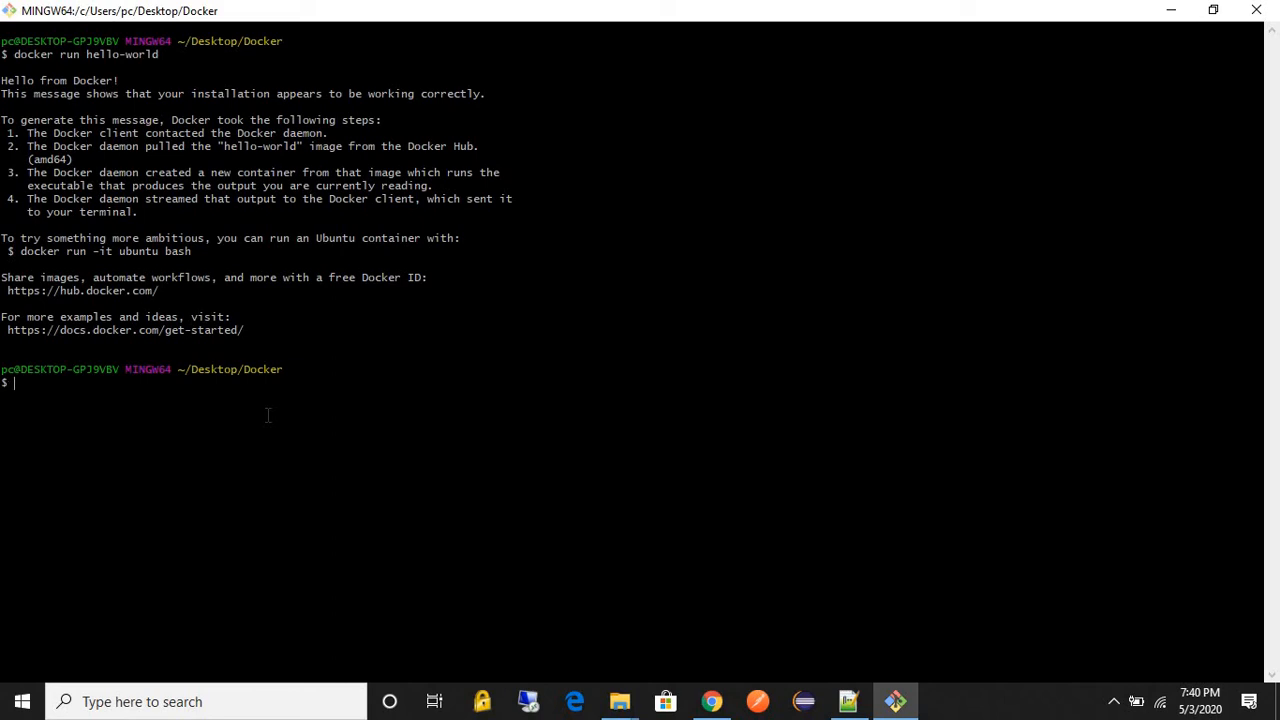
# Step: Run 'docker ps --all' to list all containers, including exited ones
pyautogui.write('docker')
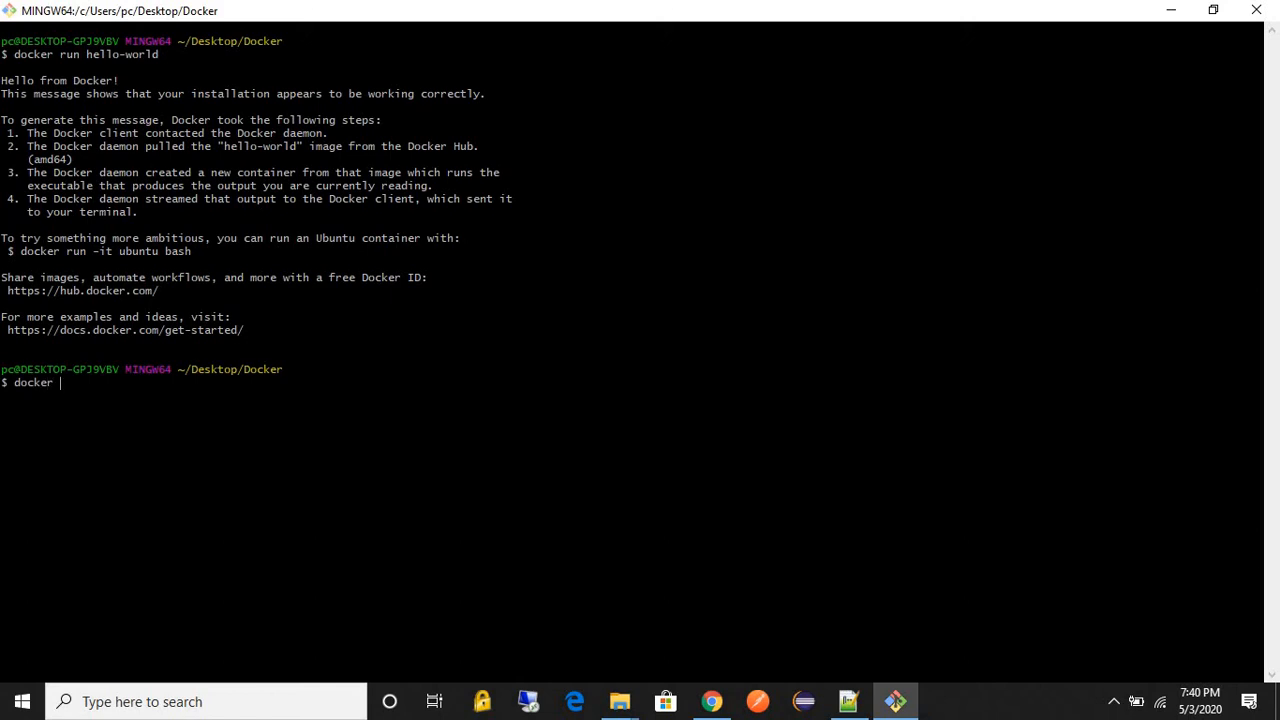
pyautogui.write('ps --all')
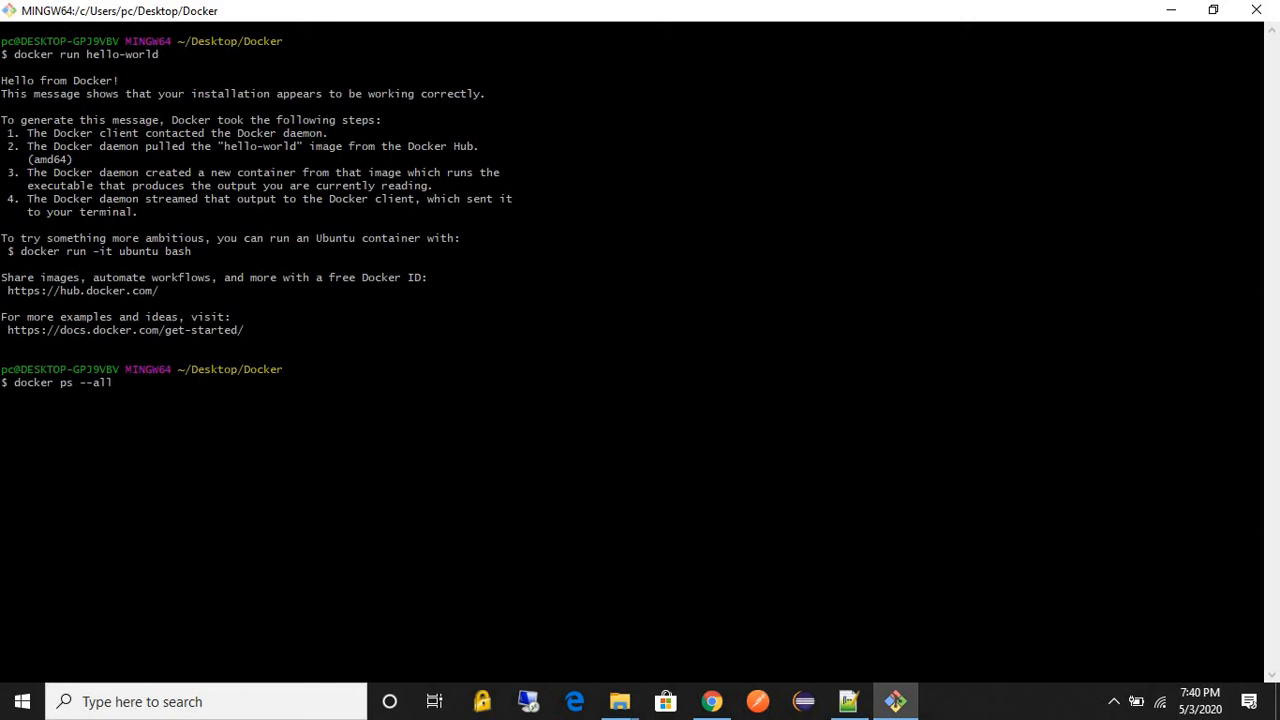
pyautogui.press('Return')
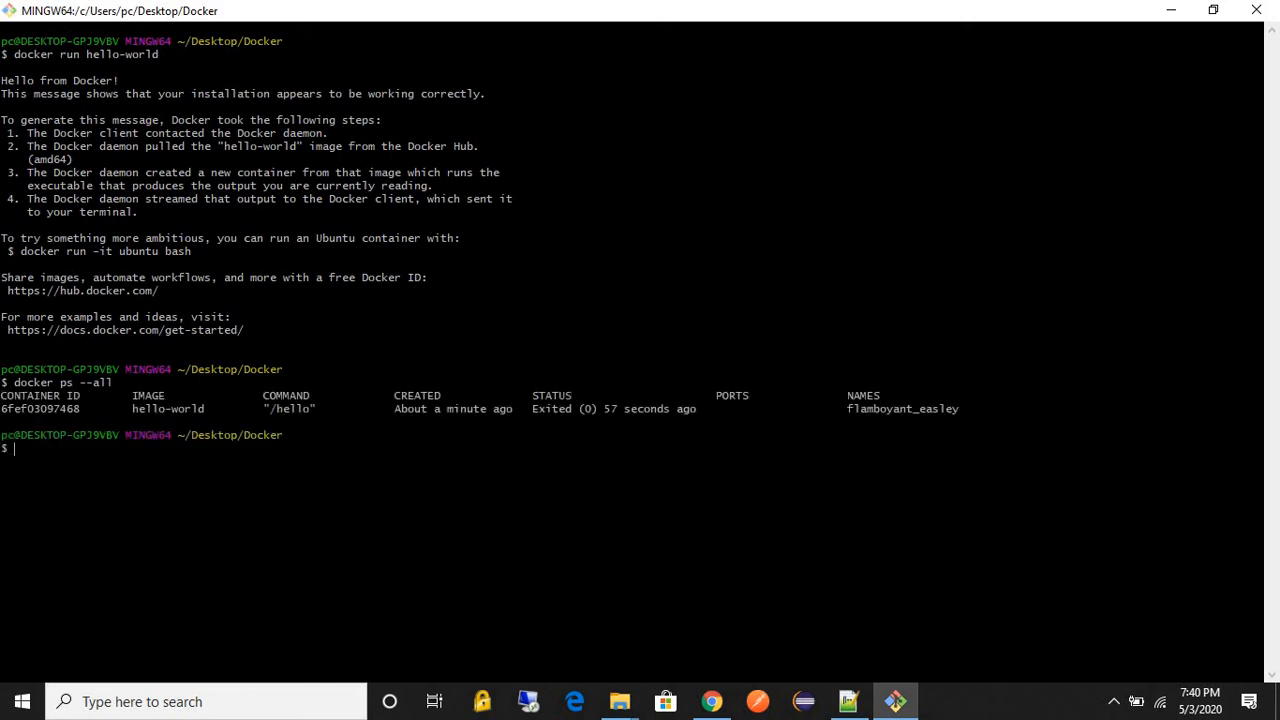
# Step: Mark the CONTAINER ID heading, the hello-world image name and its '/hello' command
pyautogui.doubleClick(30, 396)
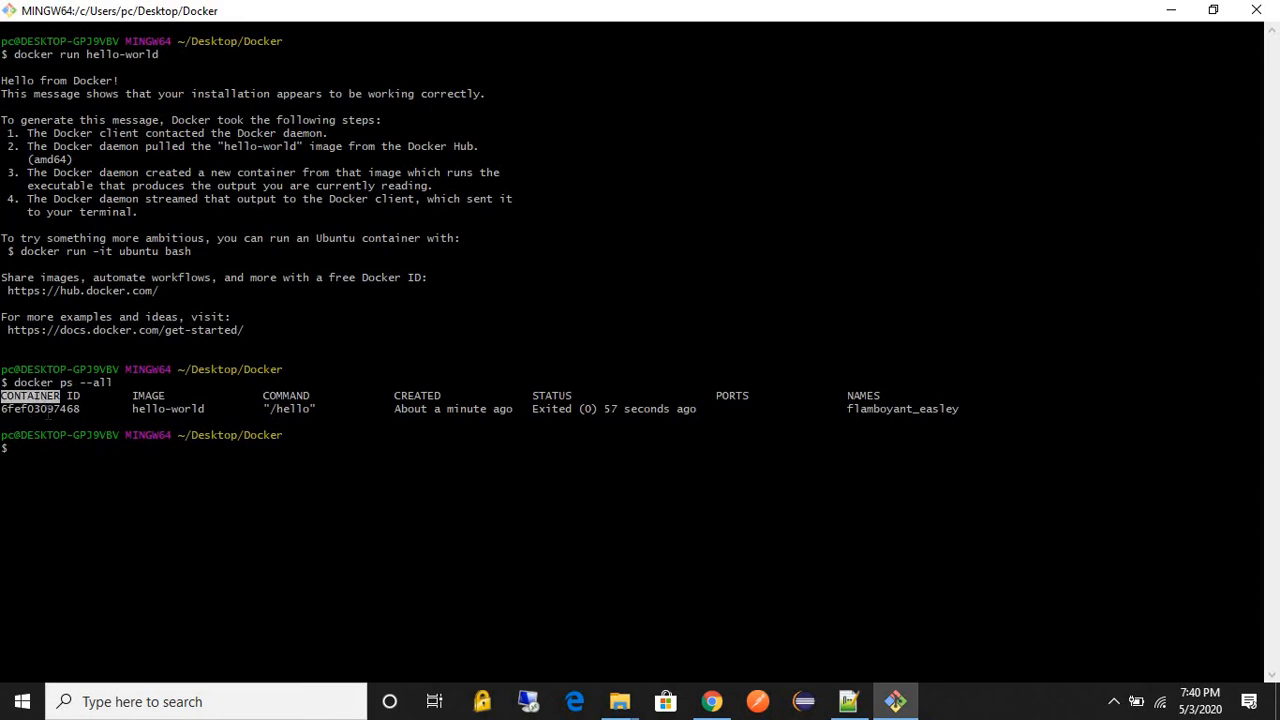
pyautogui.doubleClick(40, 408)
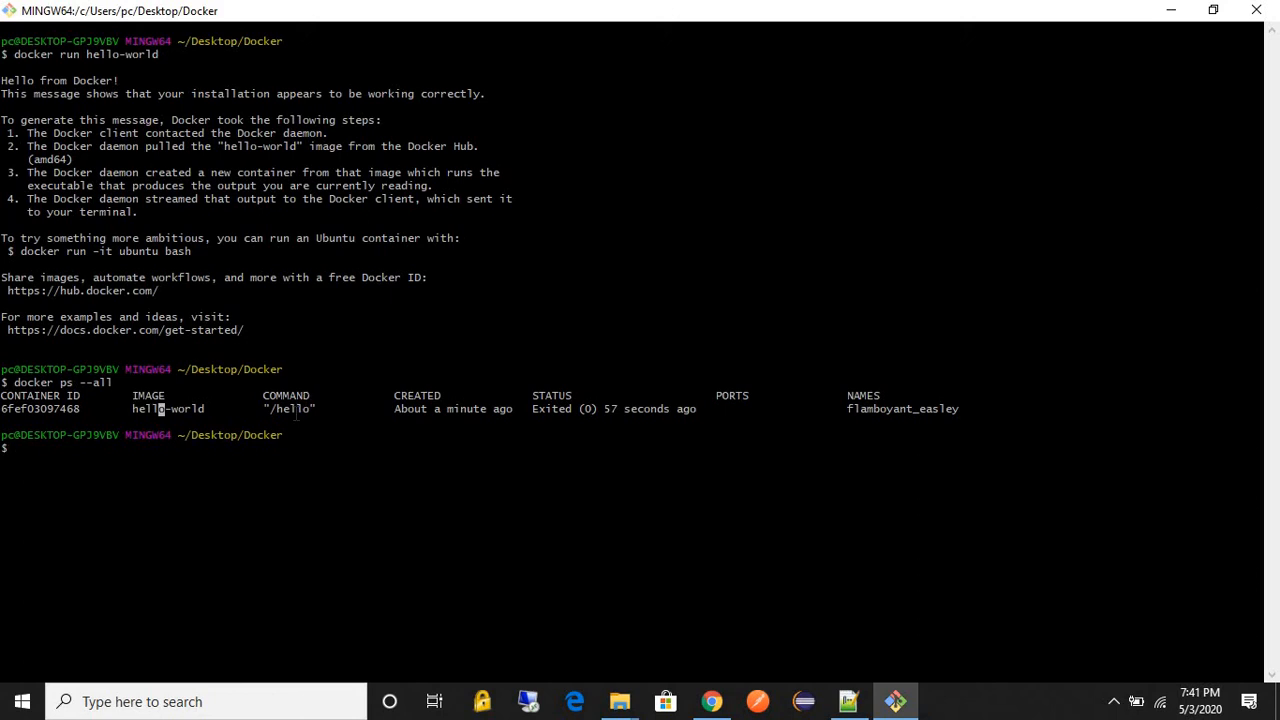
pyautogui.doubleClick(290, 408)
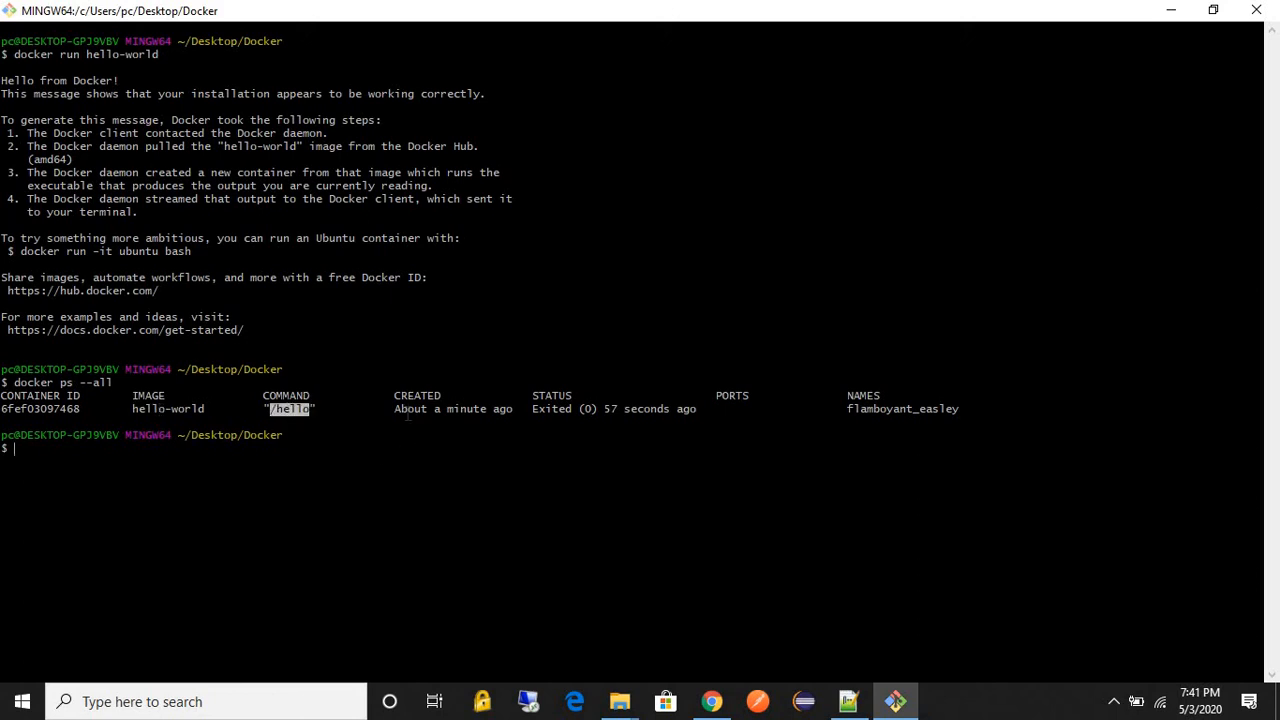
pyautogui.moveTo(590, 446)
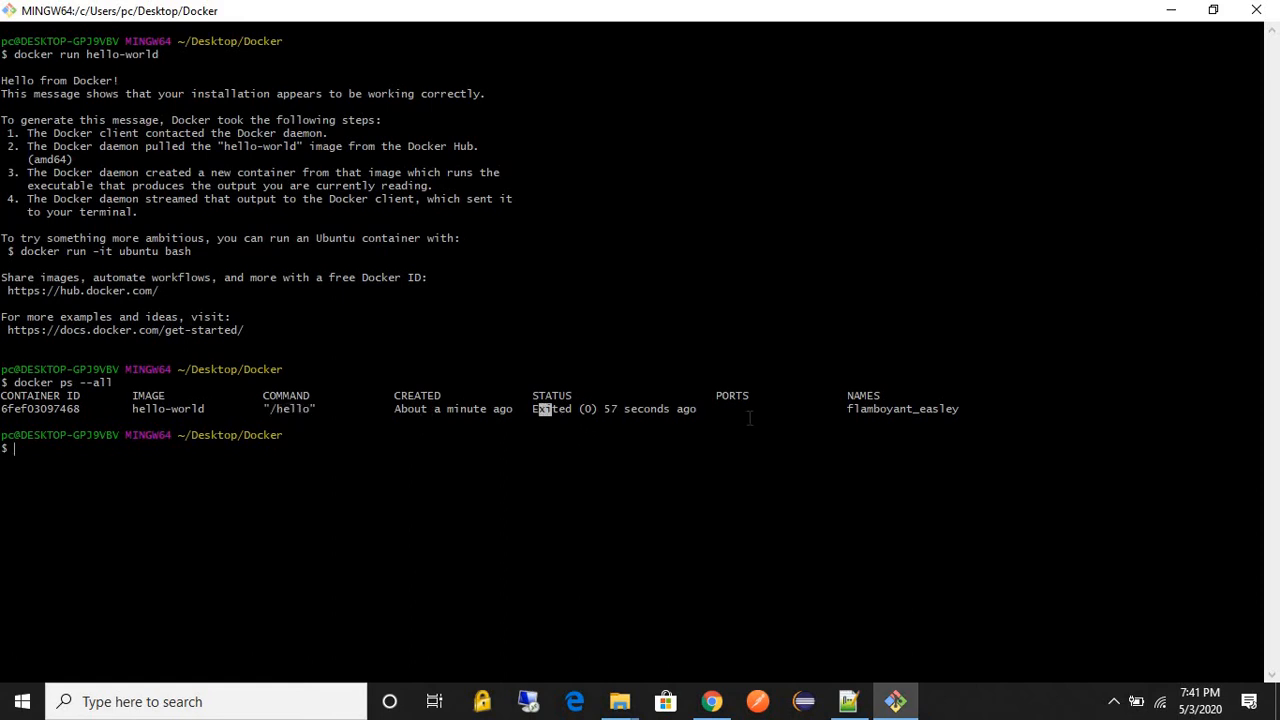
pyautogui.moveTo(776, 424)
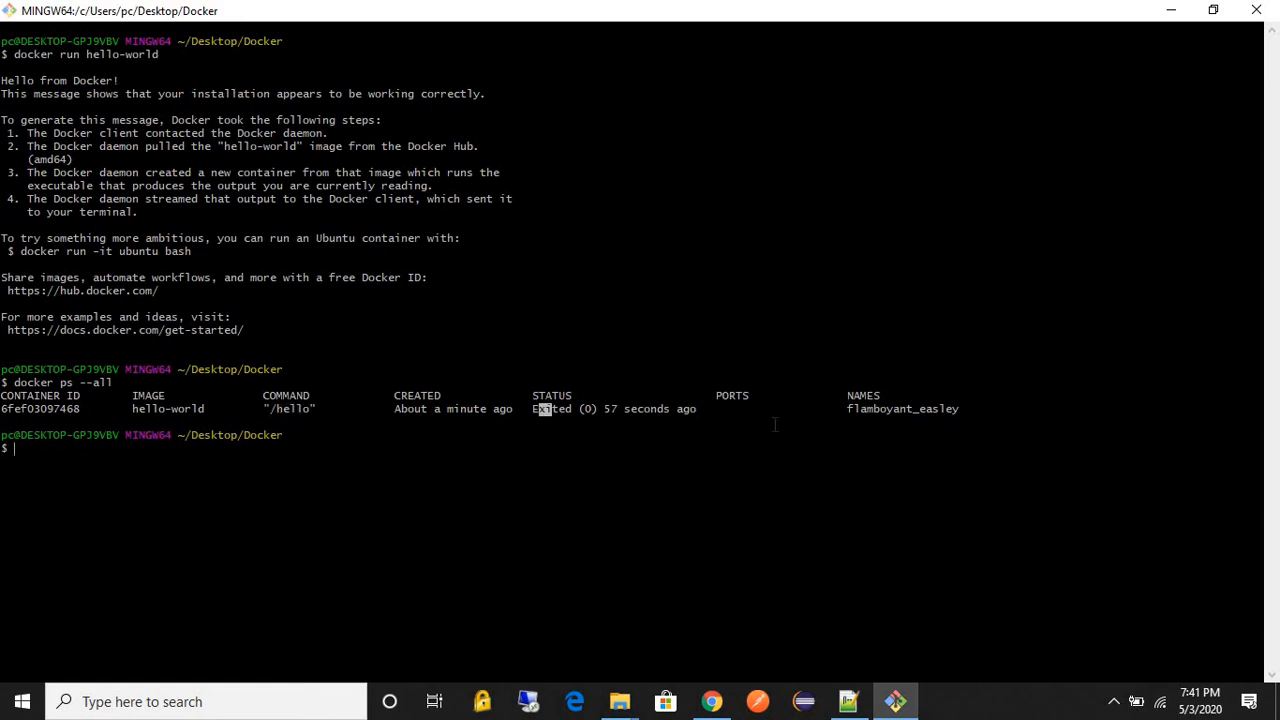
pyautogui.moveTo(870, 454)
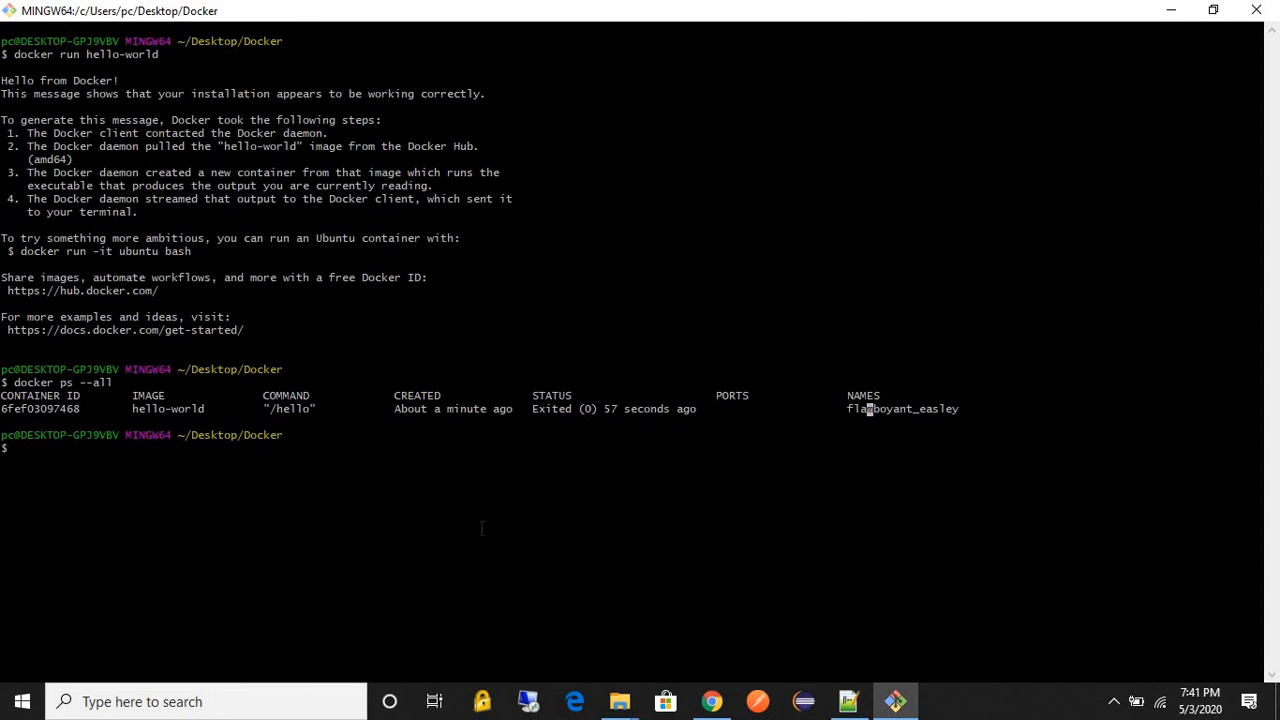
pyautogui.moveTo(260, 336)
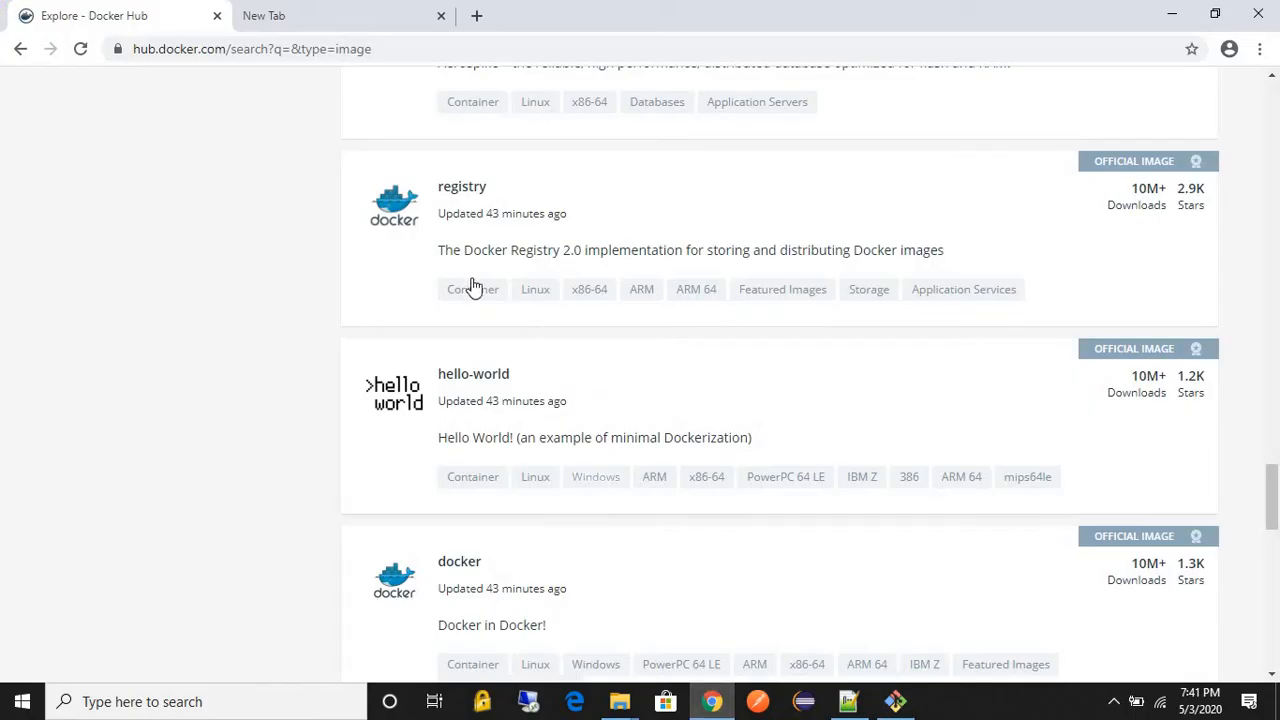
pyautogui.moveTo(512, 388)
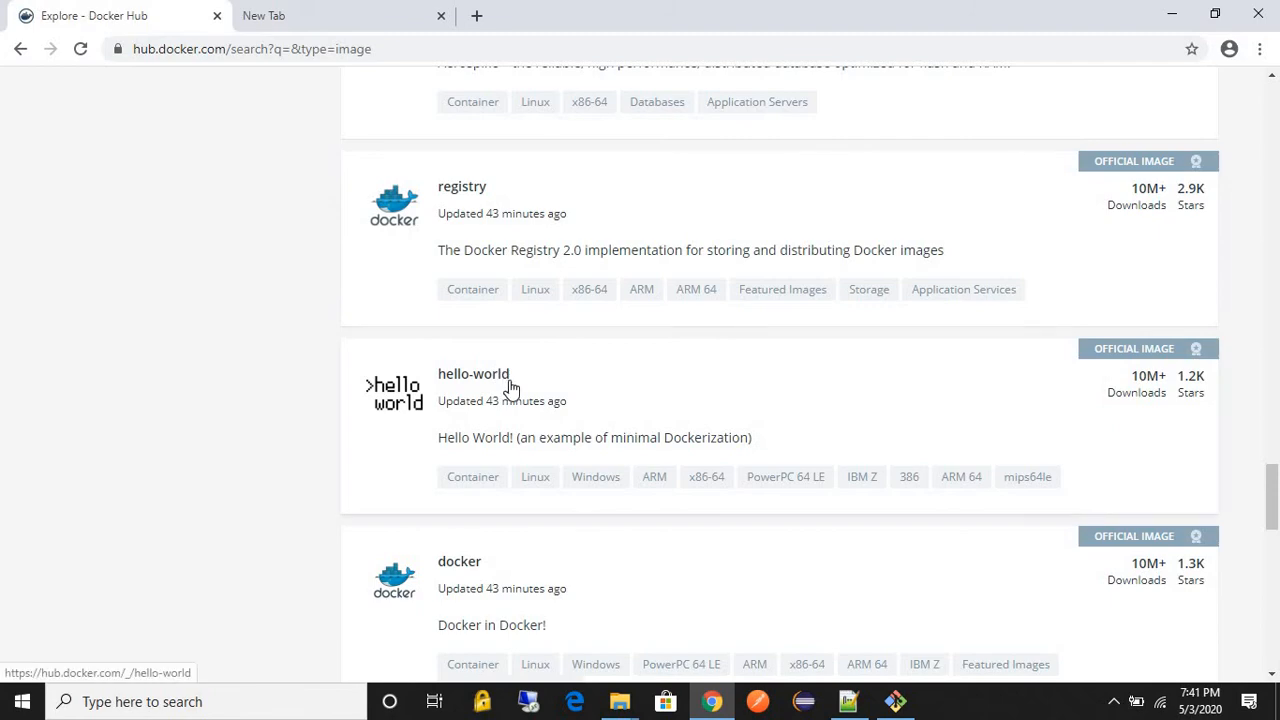
# Step: Revisit the official hello-world image page on Docker Hub
pyautogui.click(894, 700)
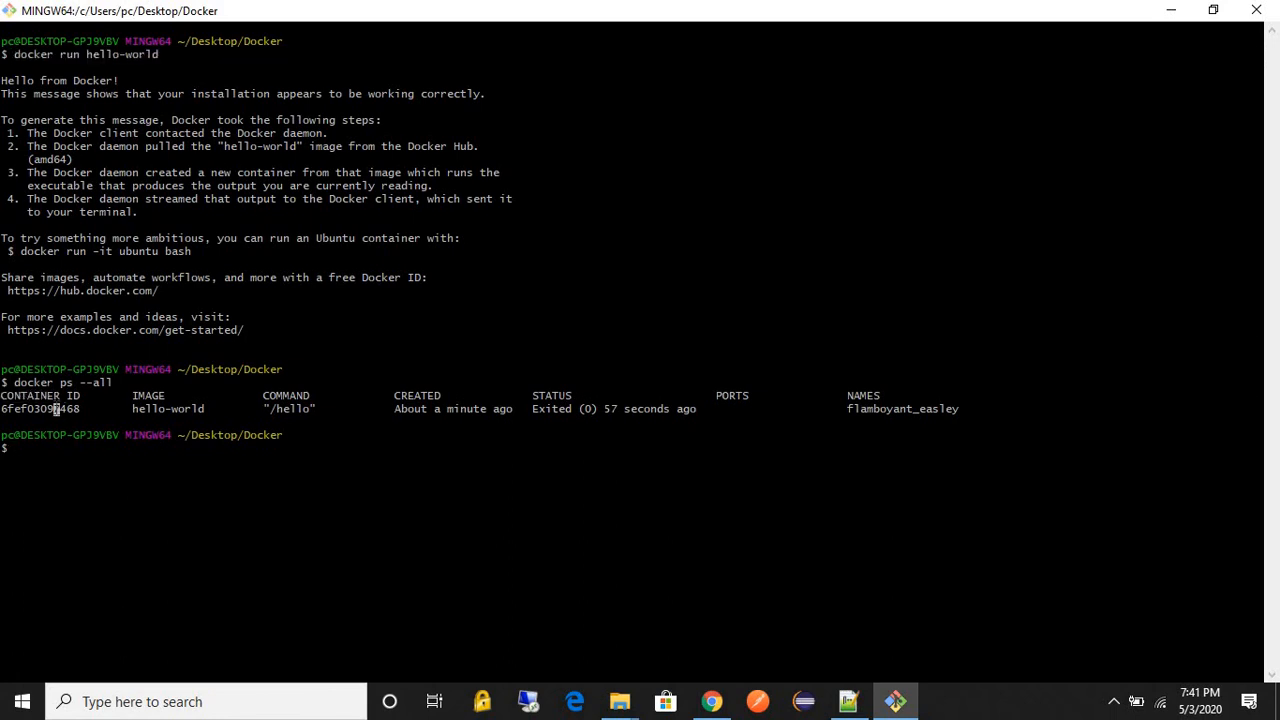
# Step: Pick out the hello-world container ID, then return to the notes' 'coming up' section
pyautogui.doubleClick(40, 408)
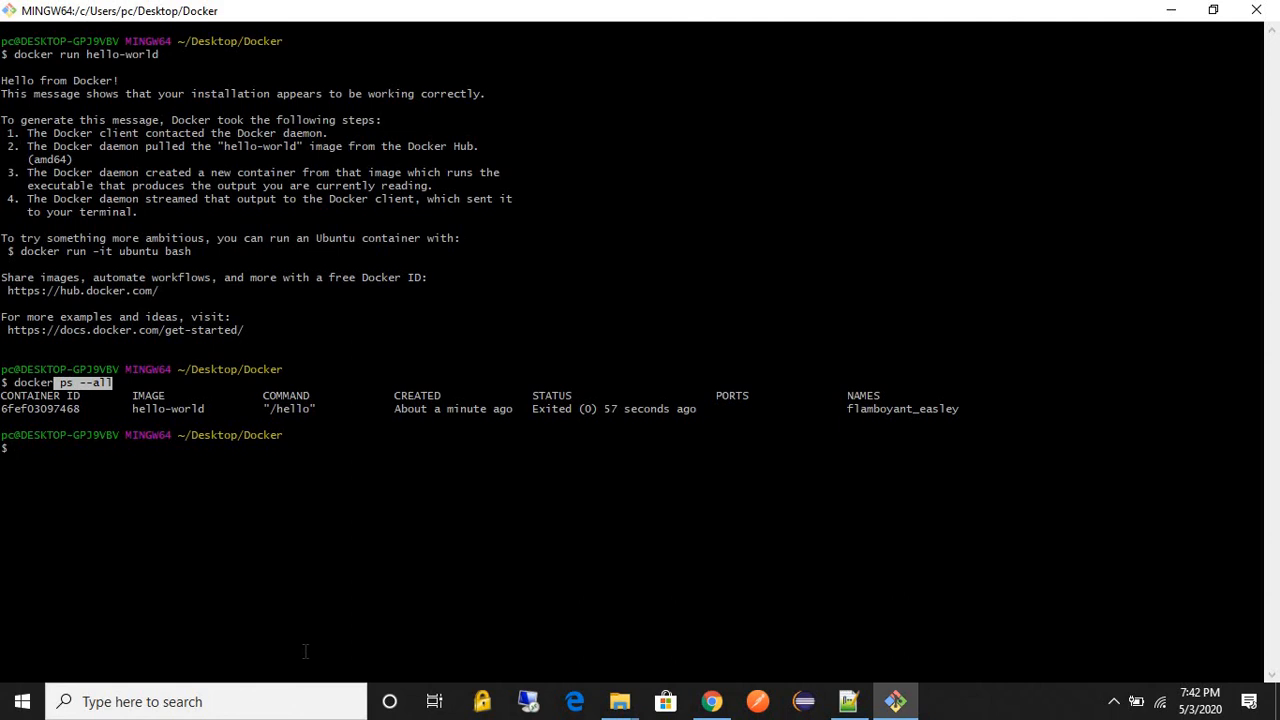
pyautogui.click(848, 700)
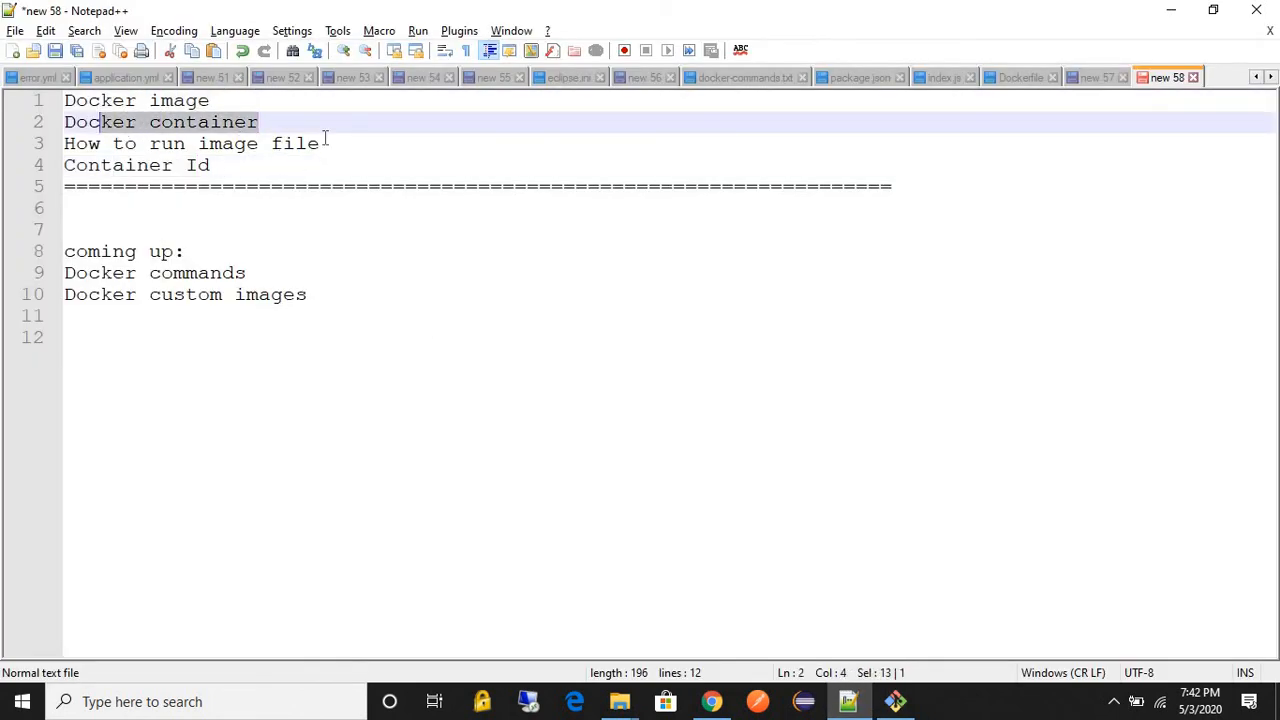
pyautogui.click(184, 252)
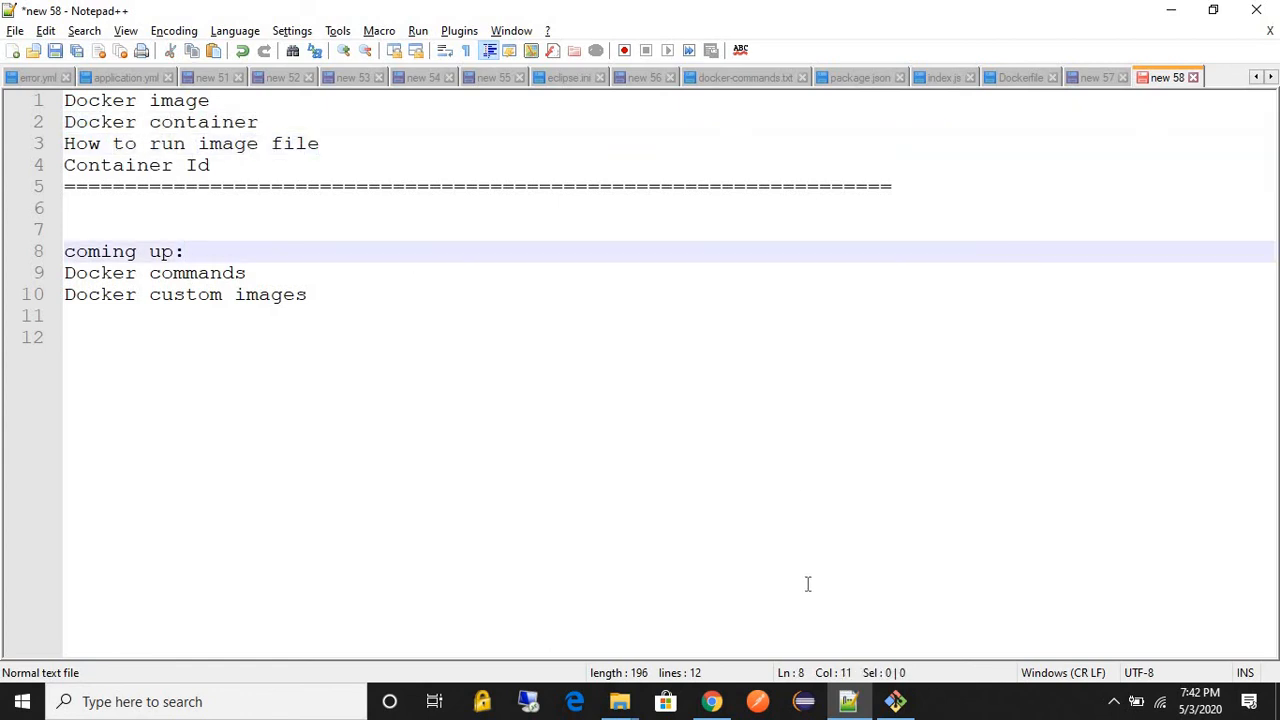
pyautogui.moveTo(712, 700)
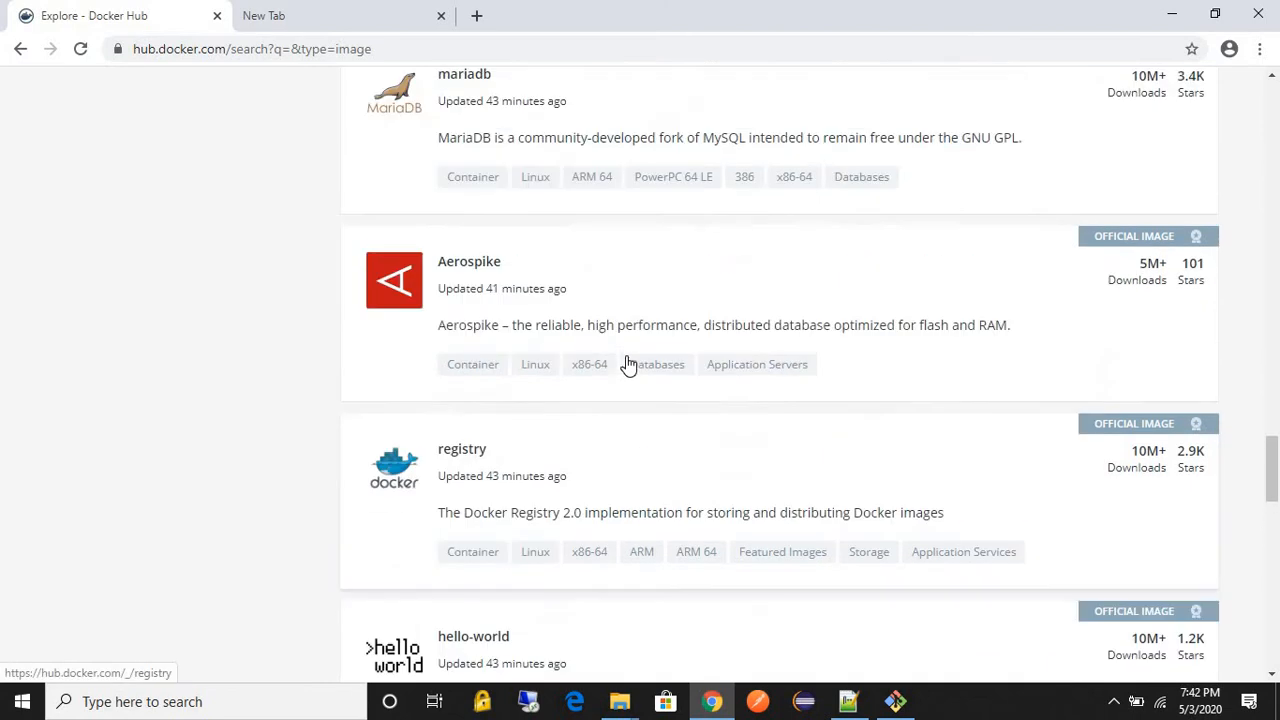
# Step: Scroll the Docker Hub official images to bring busybox into view
pyautogui.scroll(3)
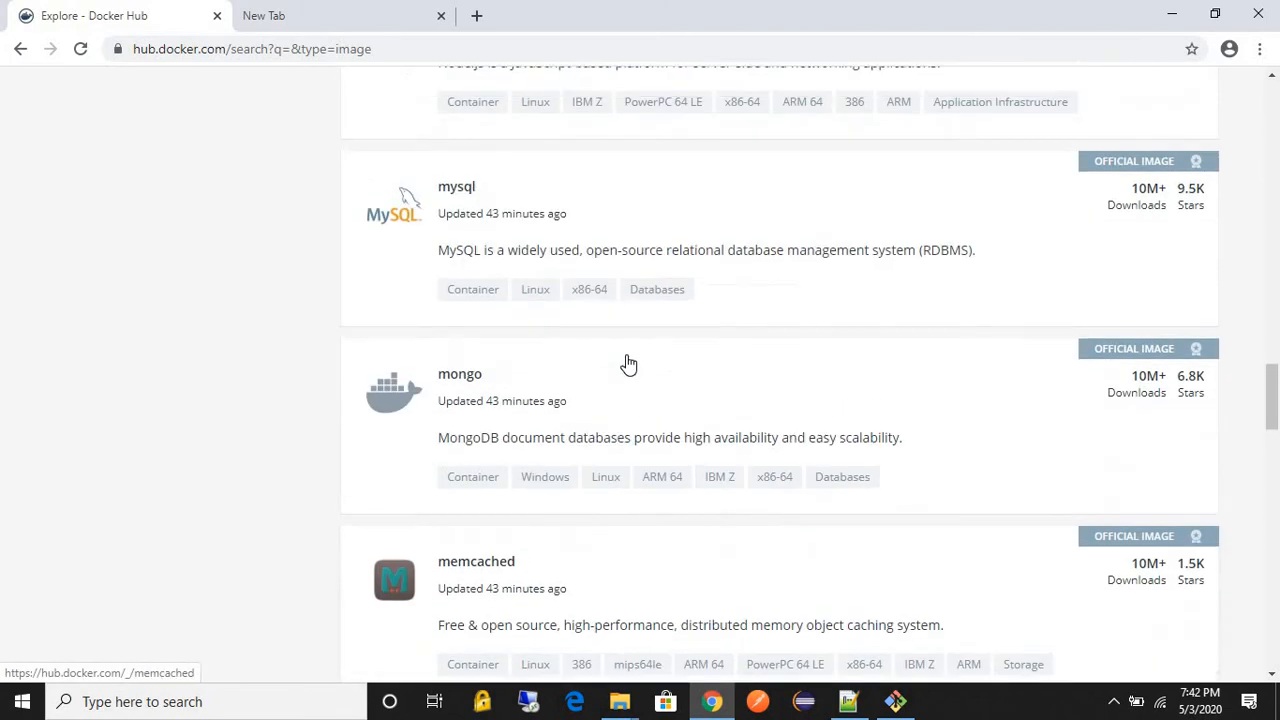
pyautogui.scroll(3)
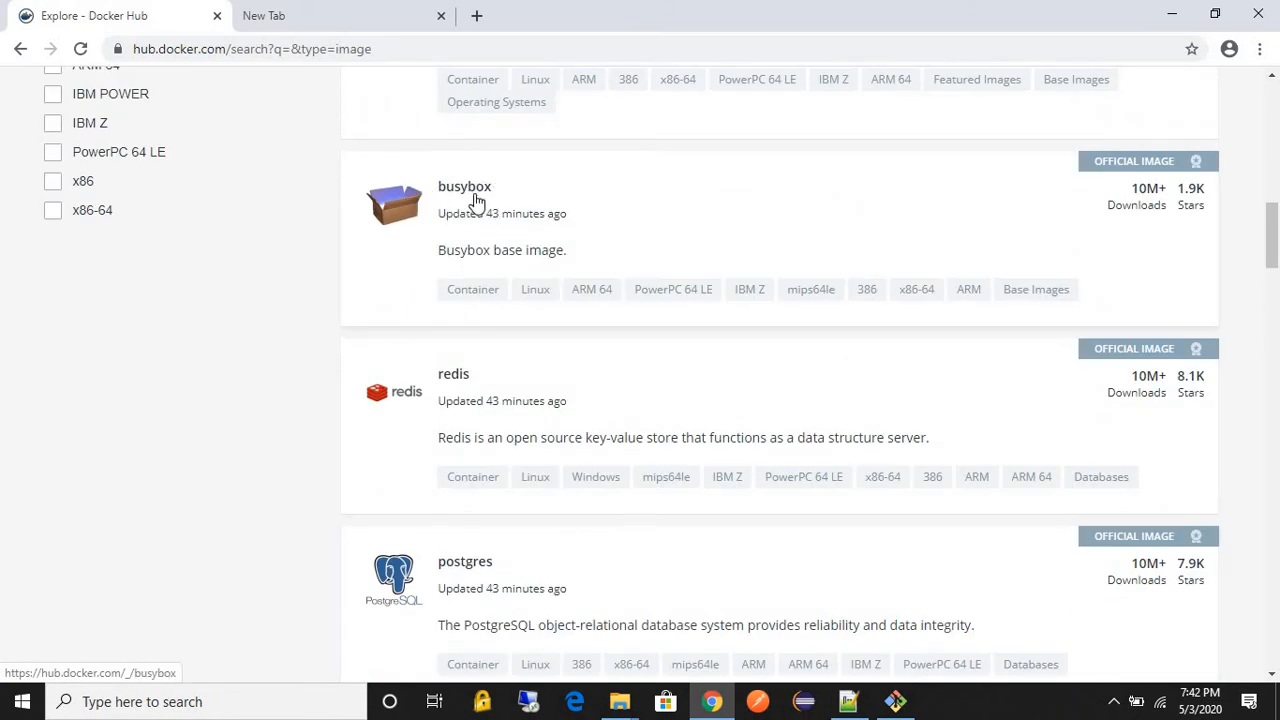
pyautogui.moveTo(832, 564)
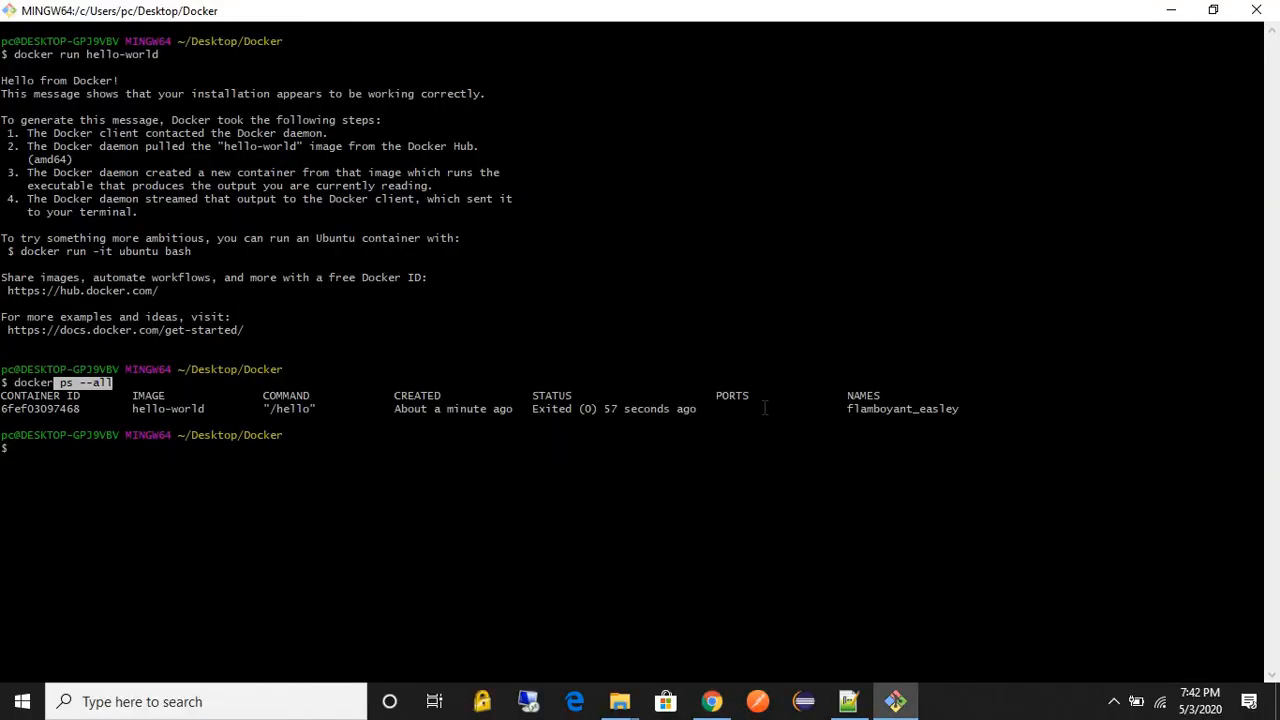
# Step: Run 'docker run busybox' and return to a fresh prompt
pyautogui.write('docker')
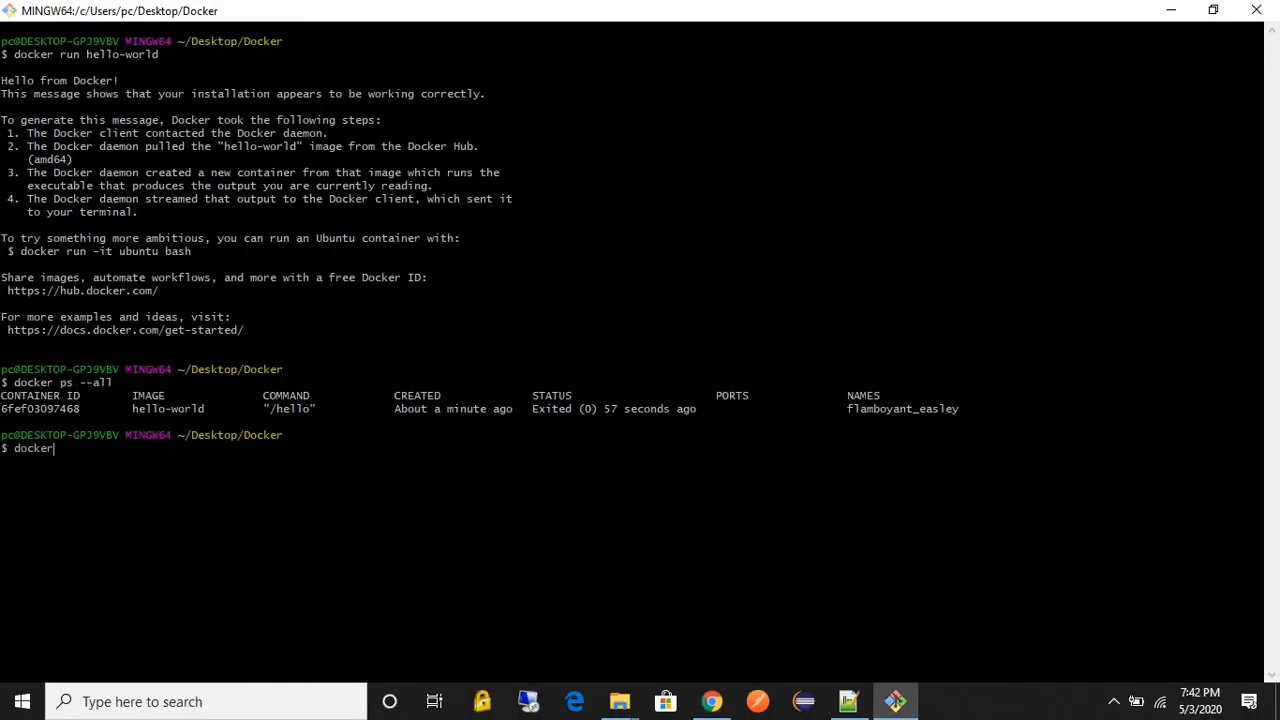
pyautogui.write('run')
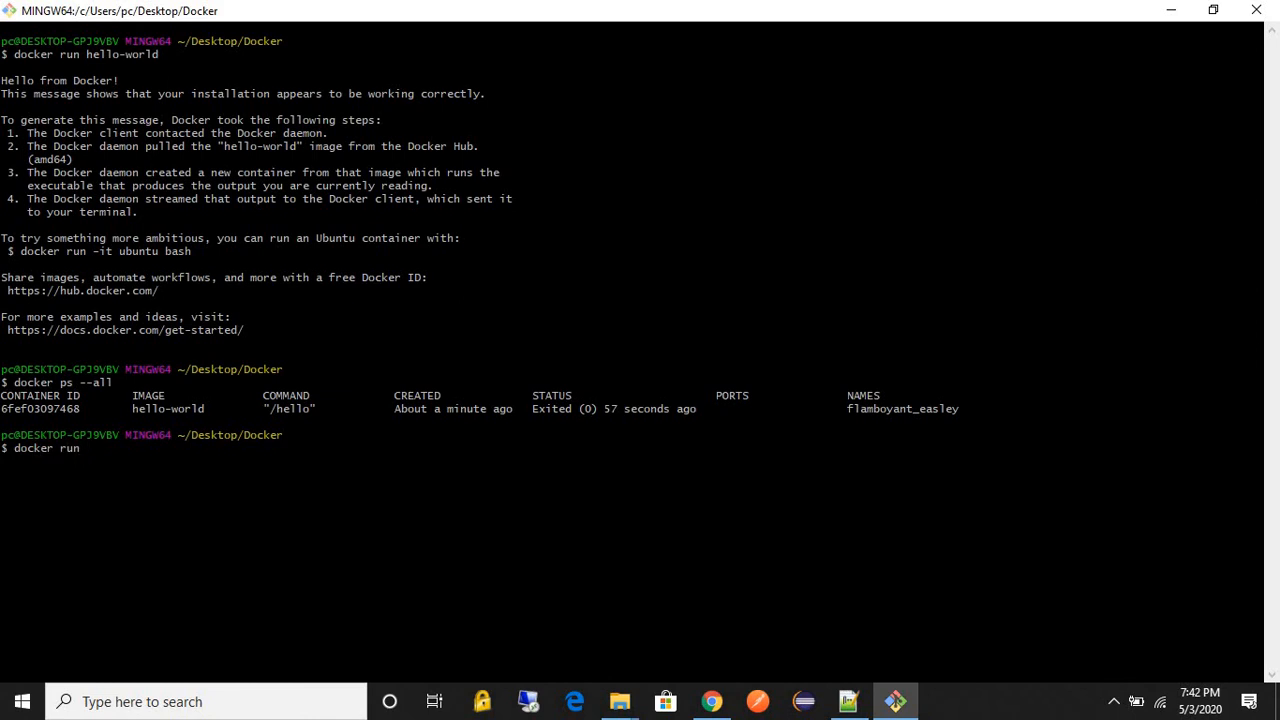
pyautogui.write('bs')
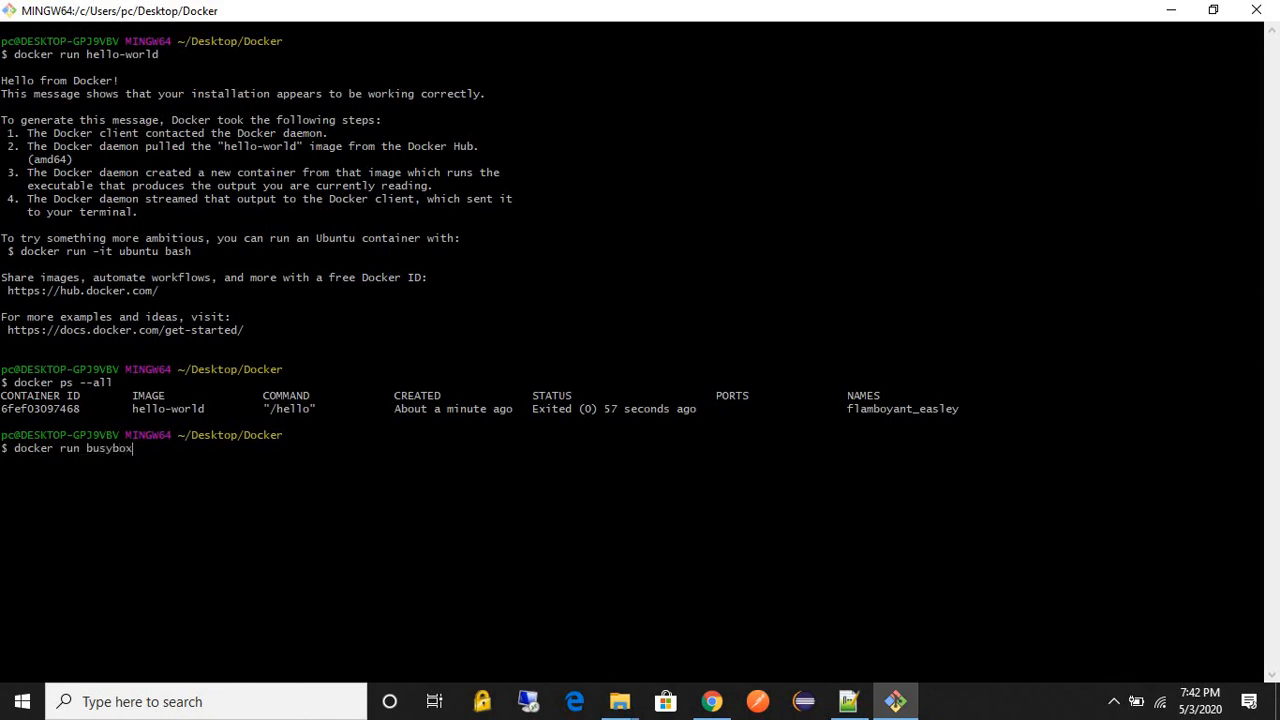
pyautogui.press('Return')
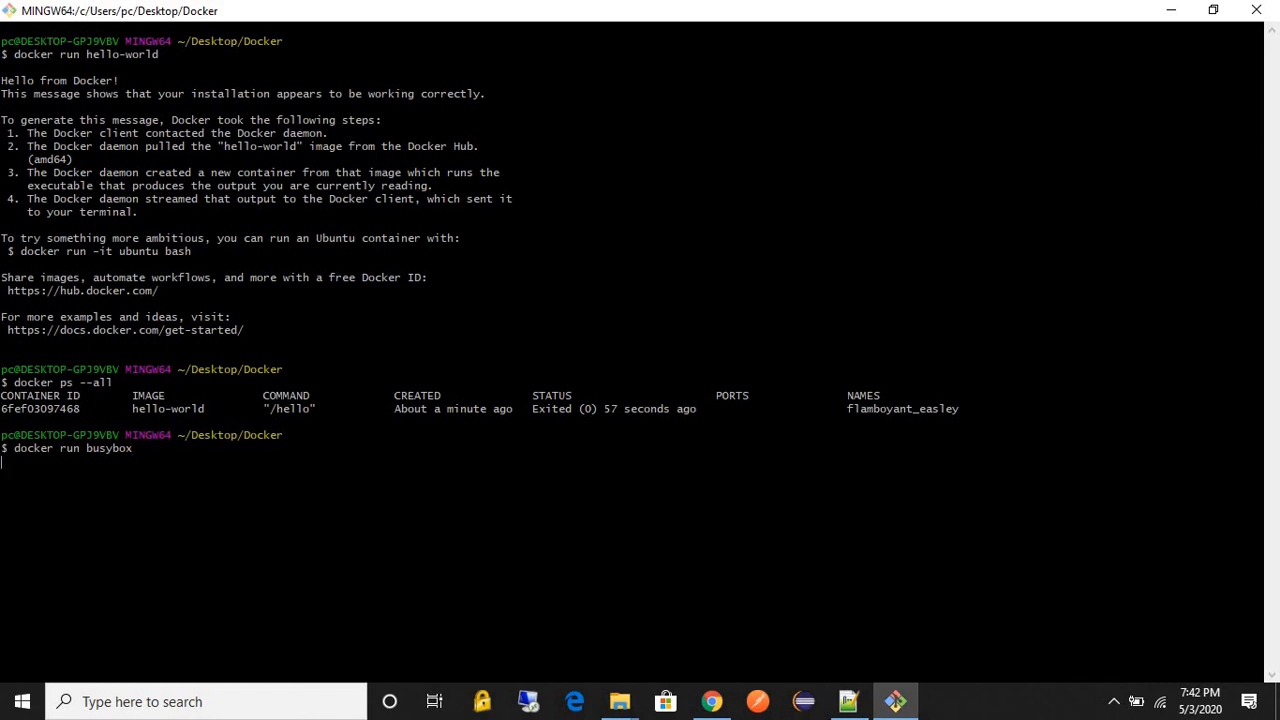
pyautogui.press('Return')
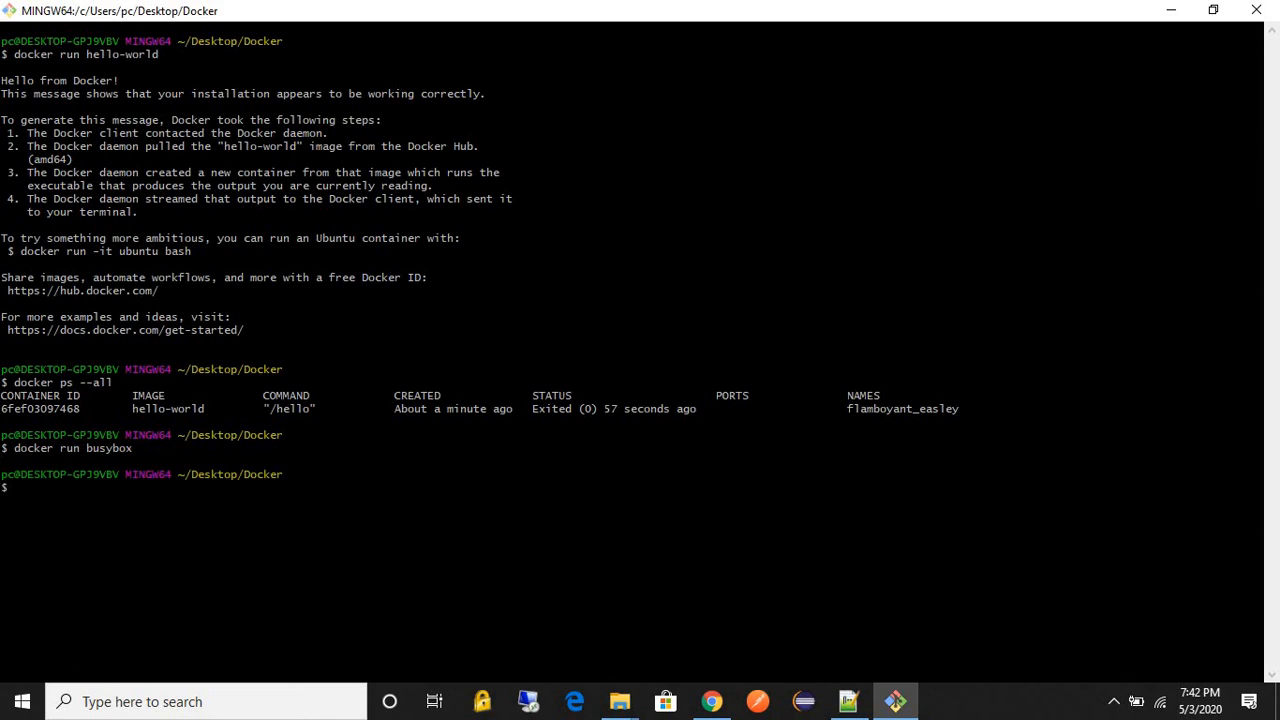
# Step: Run 'docker ps --all' again, listing the exited busybox container beside hello-world
pyautogui.write('docker ps --')
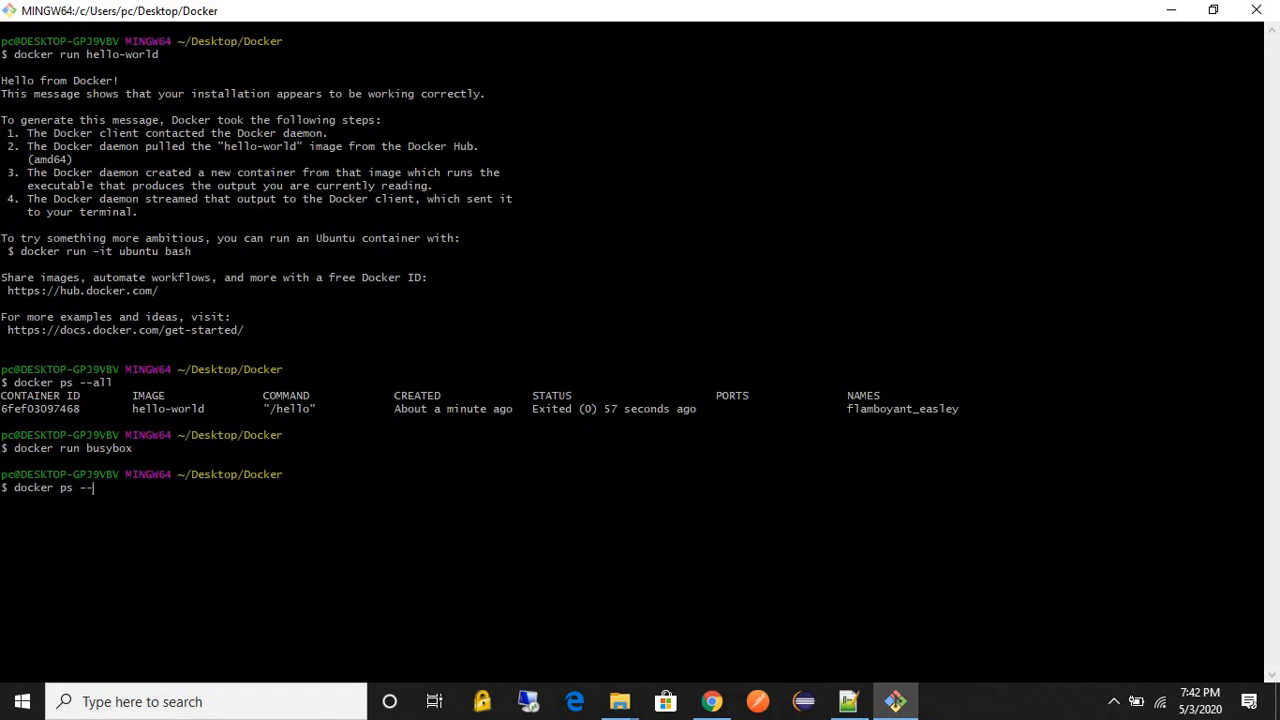
pyautogui.press('Return')
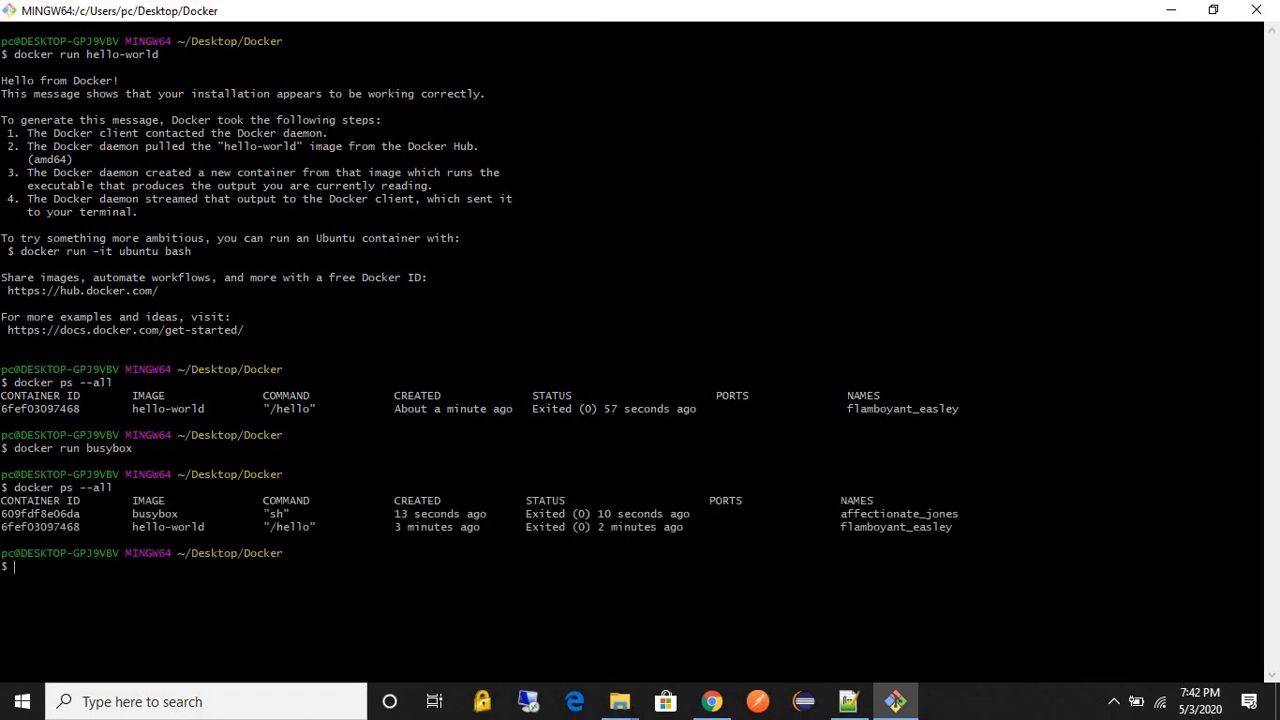
pyautogui.doubleClick(42, 512)
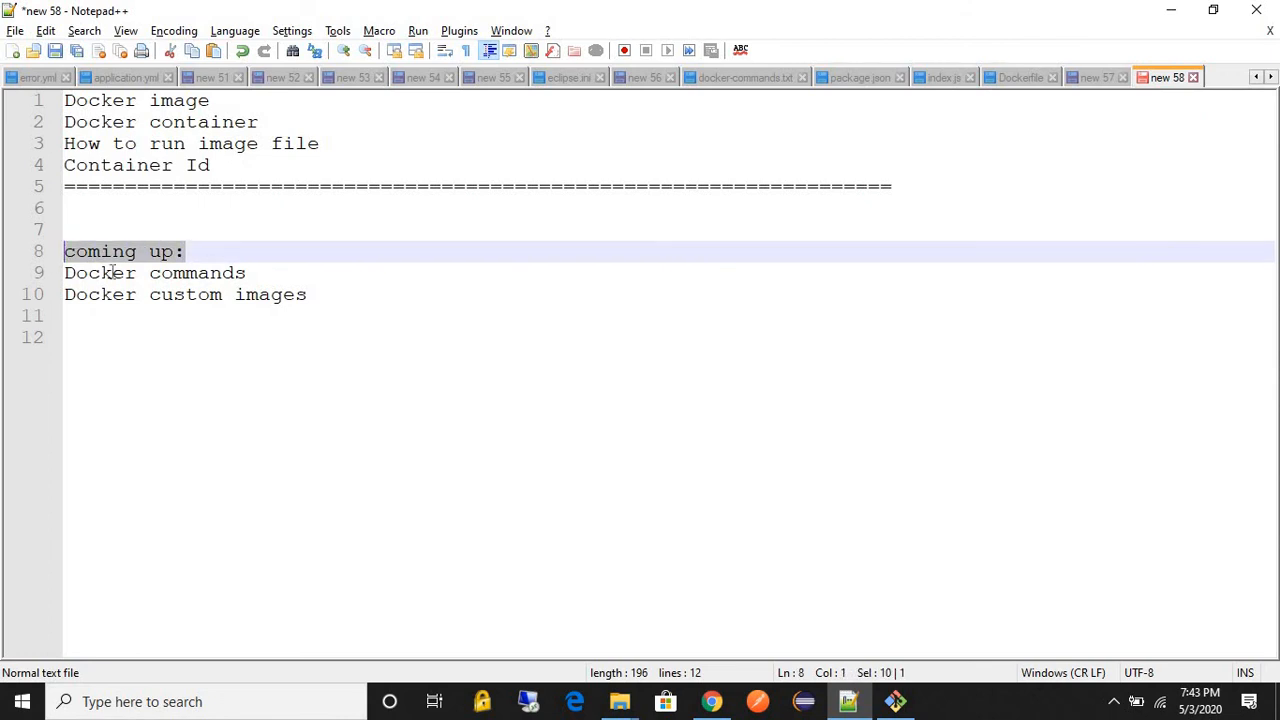
pyautogui.moveTo(316, 294)
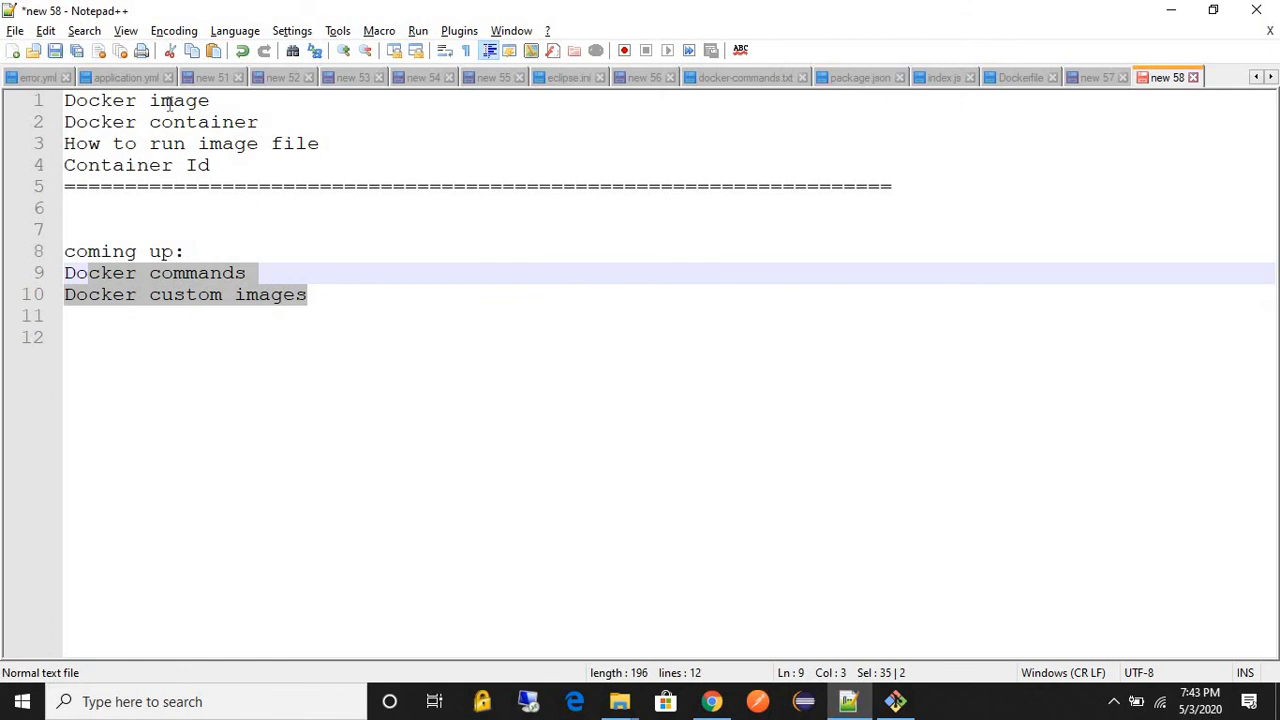
pyautogui.doubleClick(178, 100)
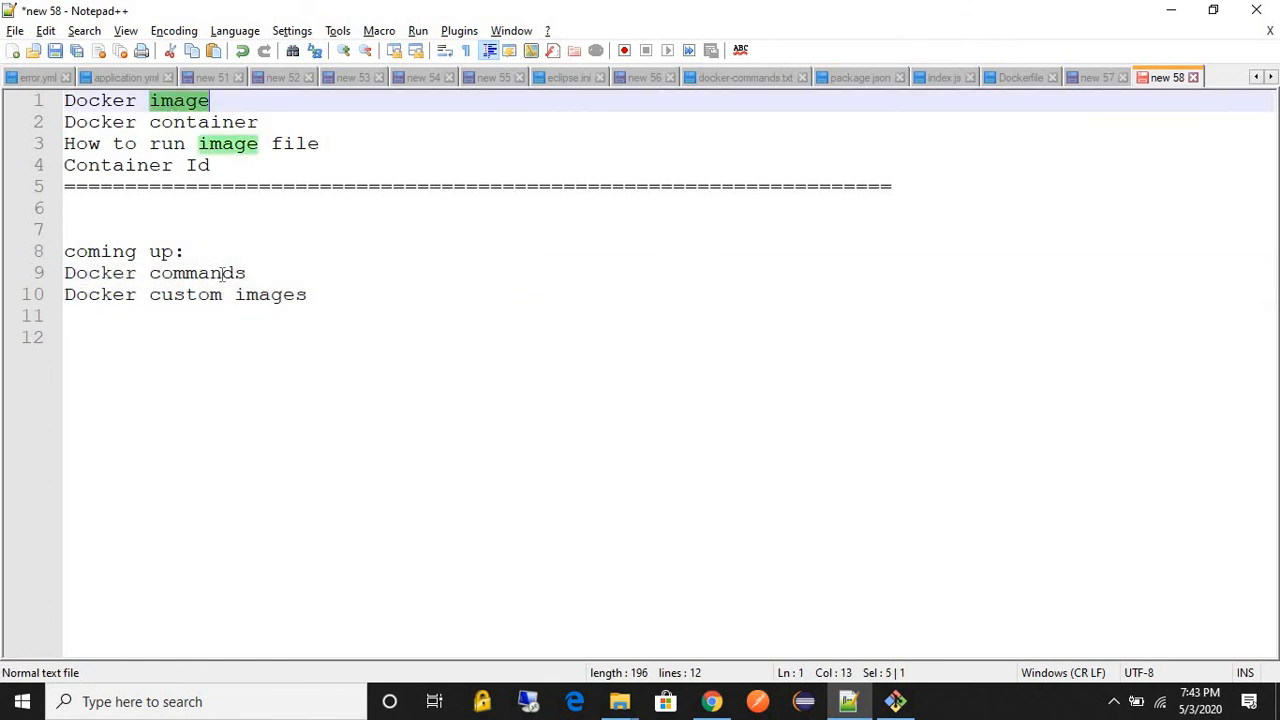
pyautogui.moveTo(64, 252); pyautogui.dragTo(308, 294)
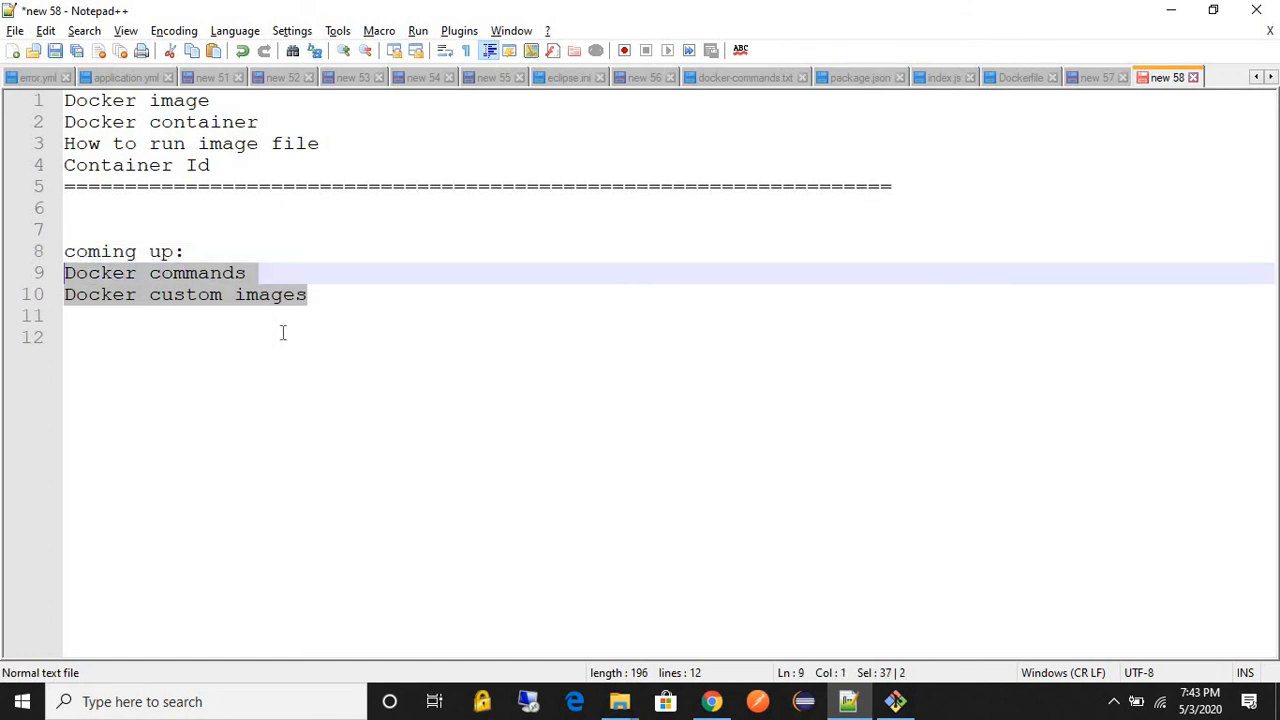
pyautogui.moveTo(410, 344)
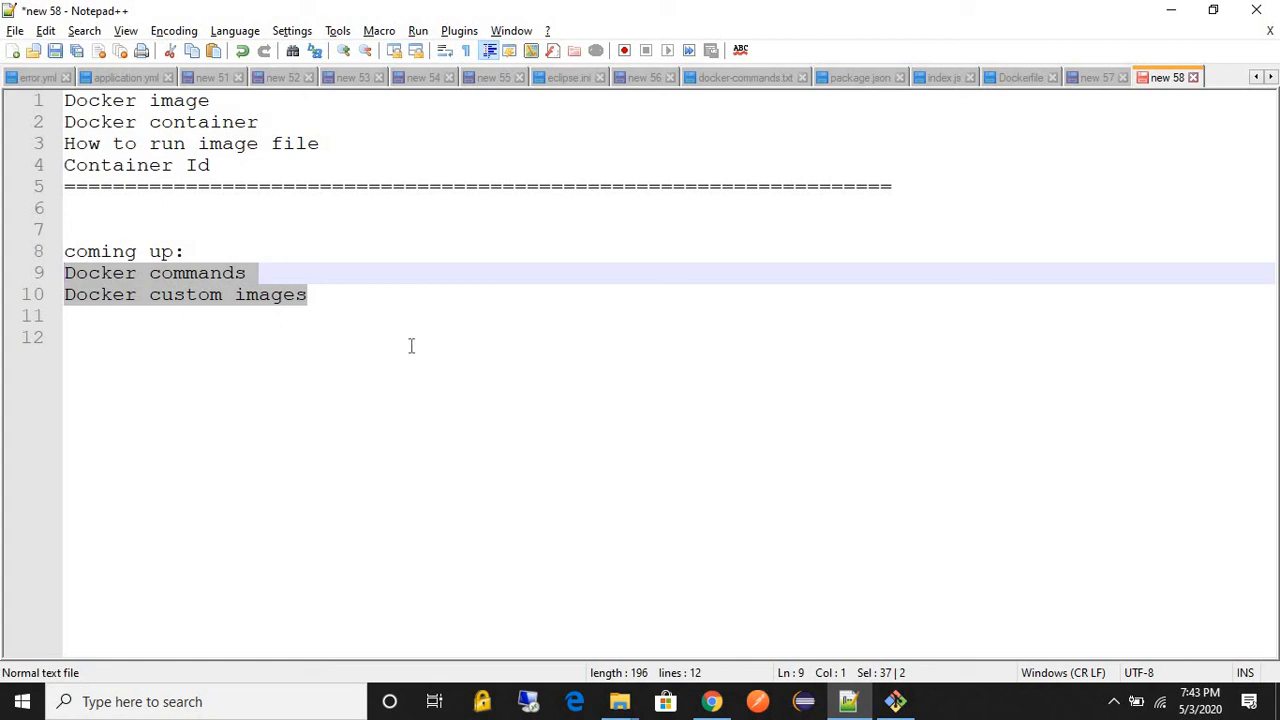